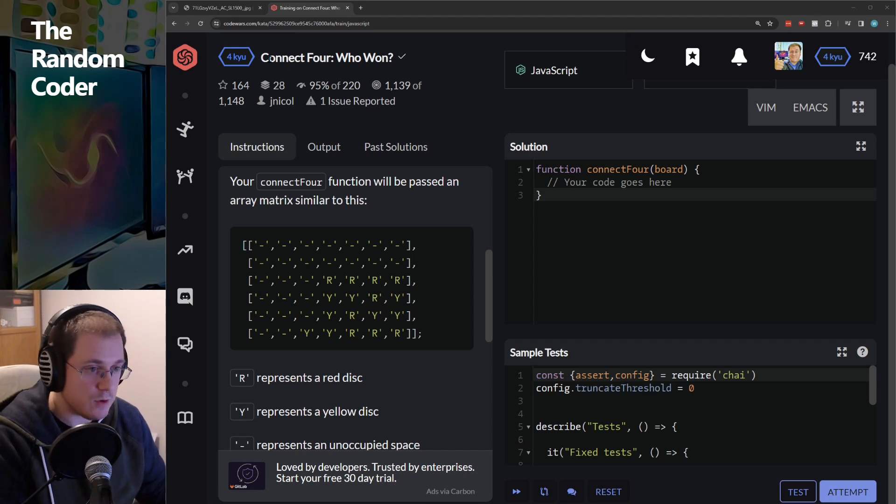
mouse_move(440, 89)
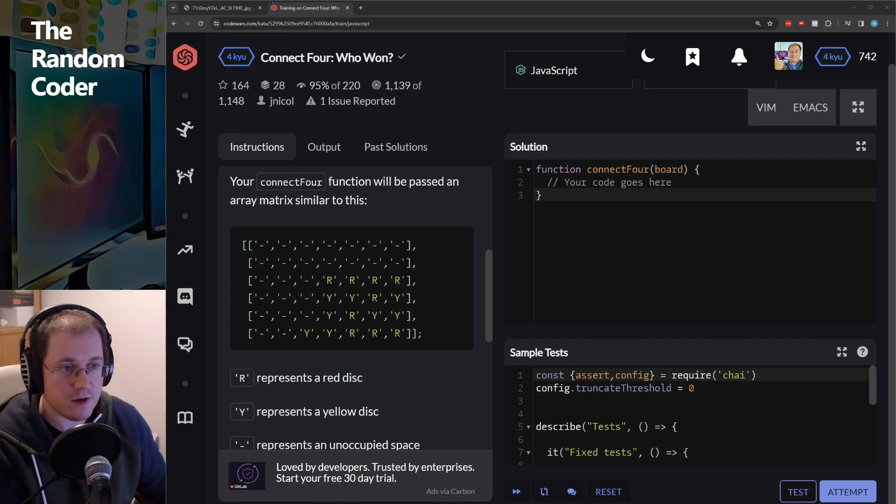
Review a Connect Four board photo and the kata description, then highlight part of the regex one-liner.
left_click(220, 7)
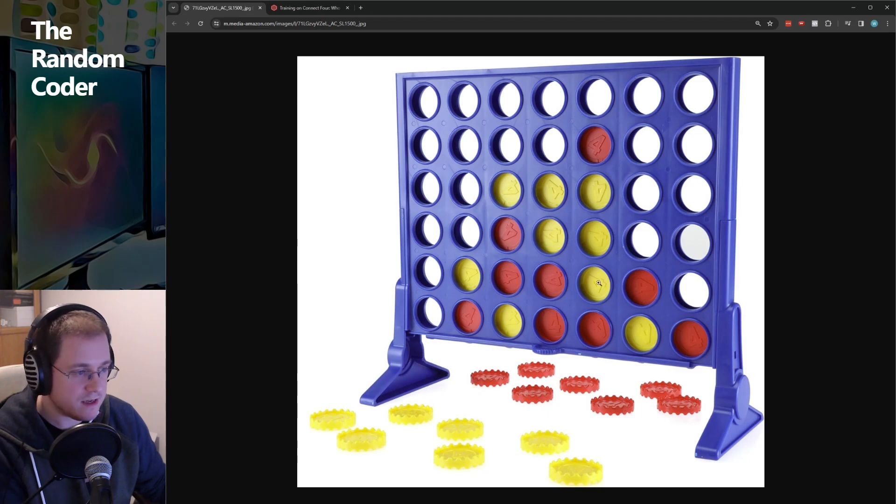
left_click(309, 7)
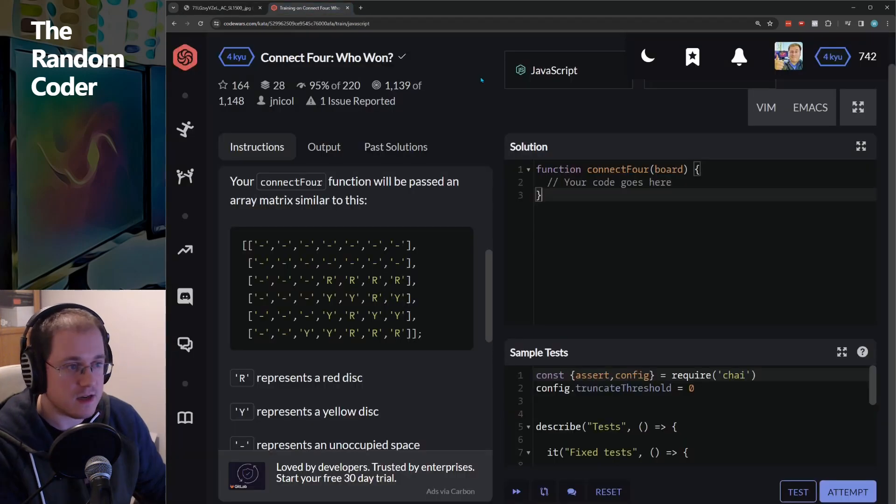
mouse_move(477, 112)
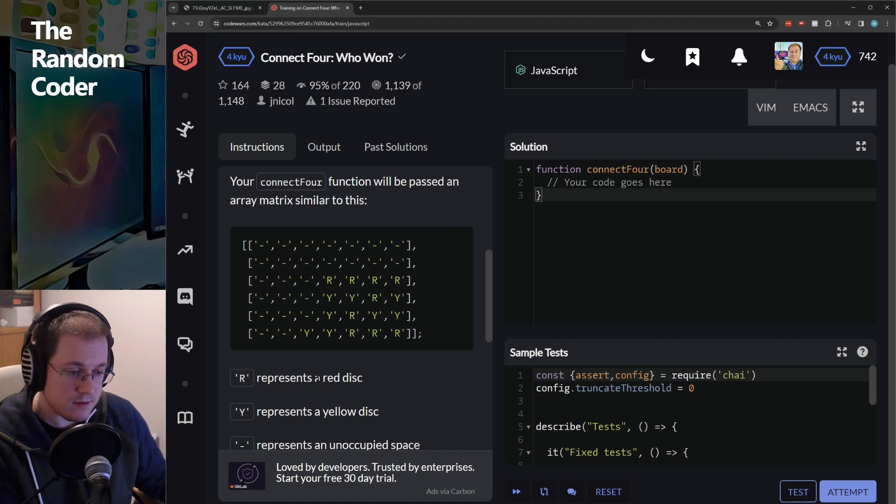
scroll("down", 3)
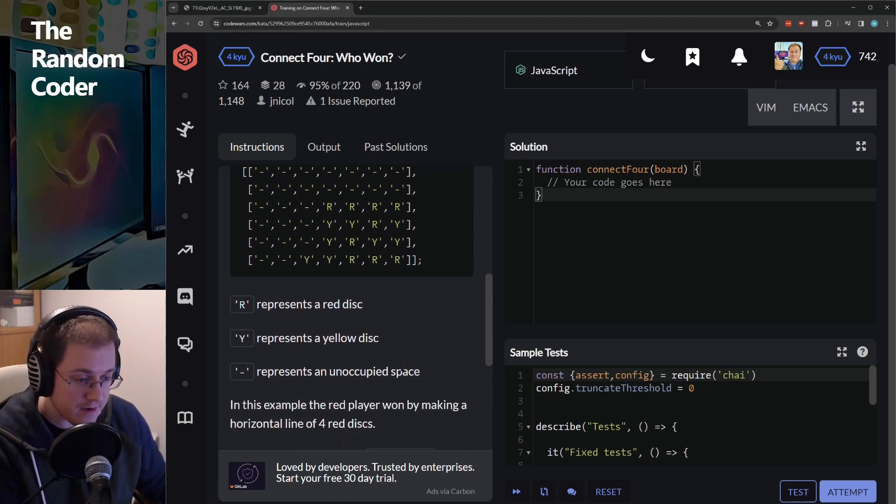
scroll("up", 3)
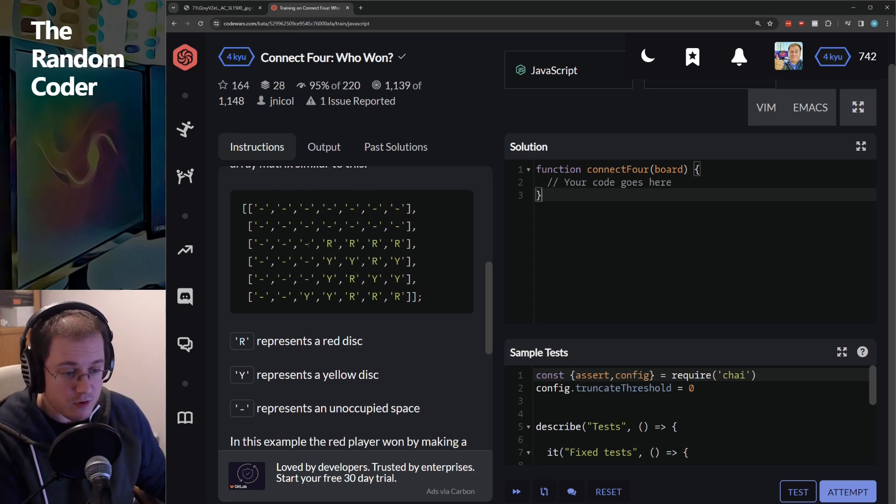
mouse_move(307, 256)
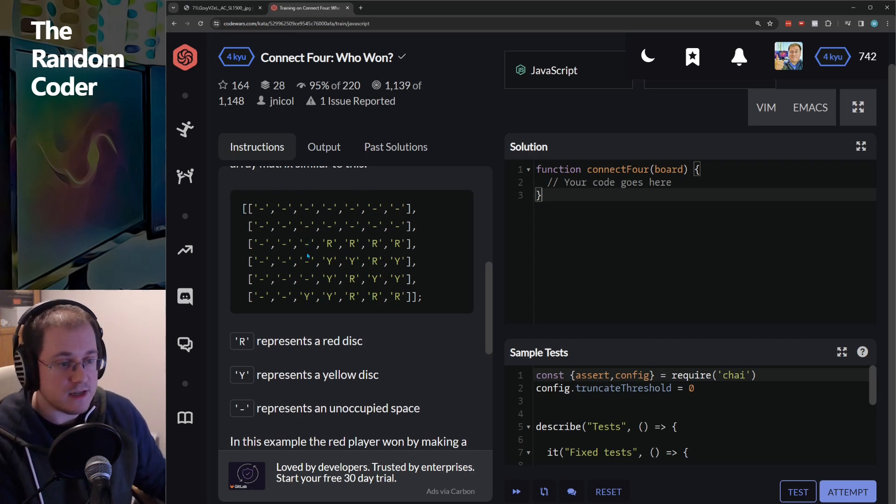
scroll("down", 3)
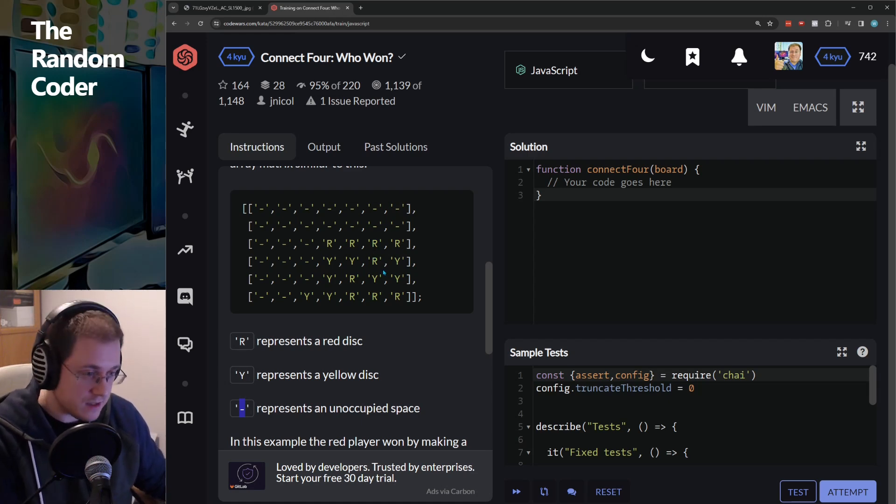
scroll("down", 3)
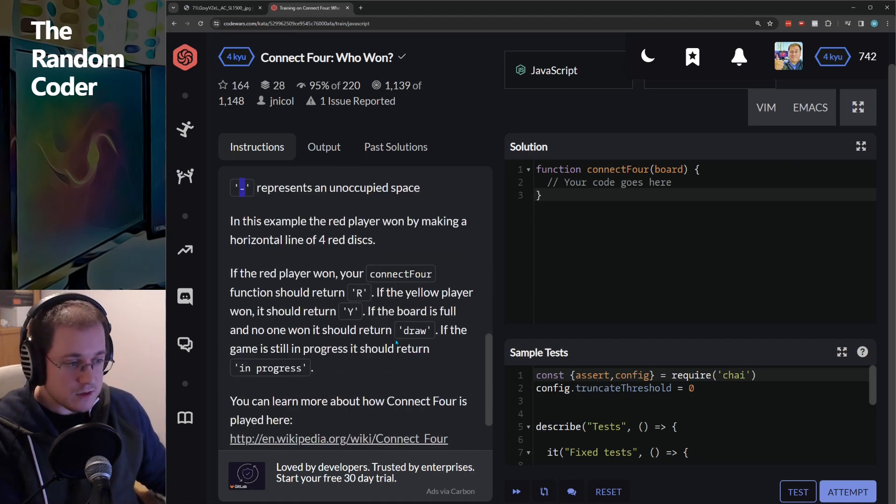
mouse_move(395, 336)
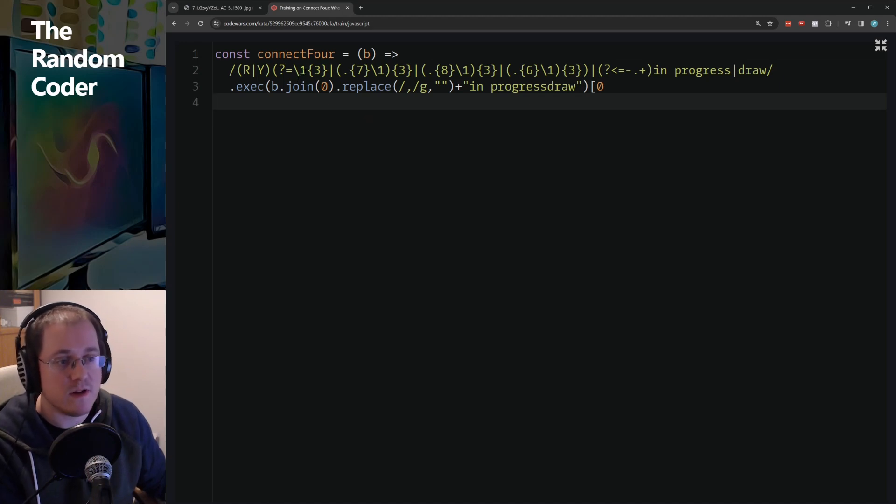
double_click(300, 69)
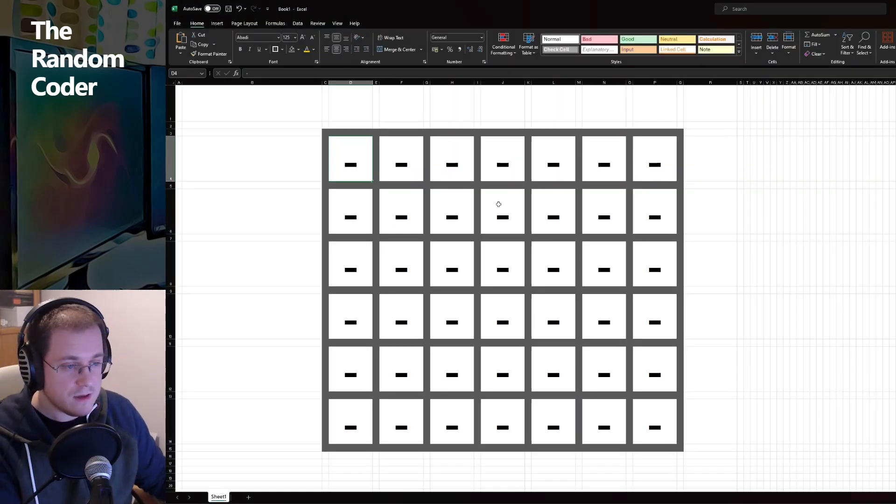
Select adjacent top-row board squares to fill with red R's.
left_click(401, 158)
type("R")
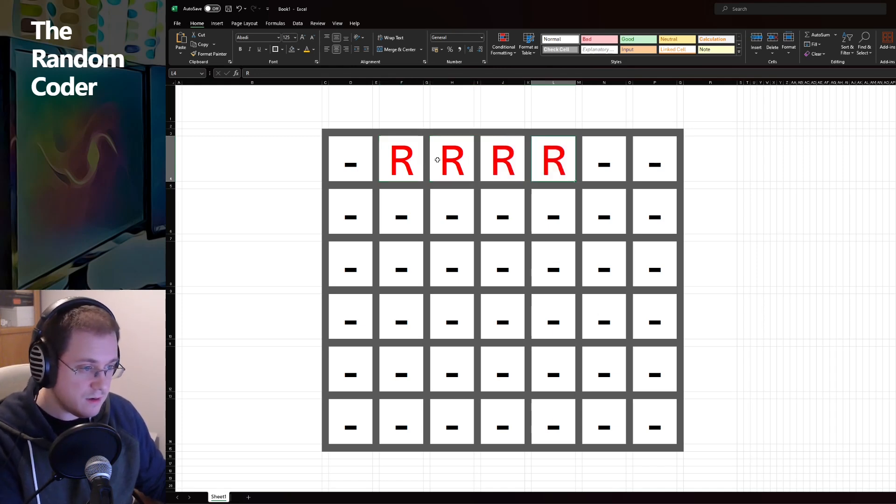
left_click(309, 8)
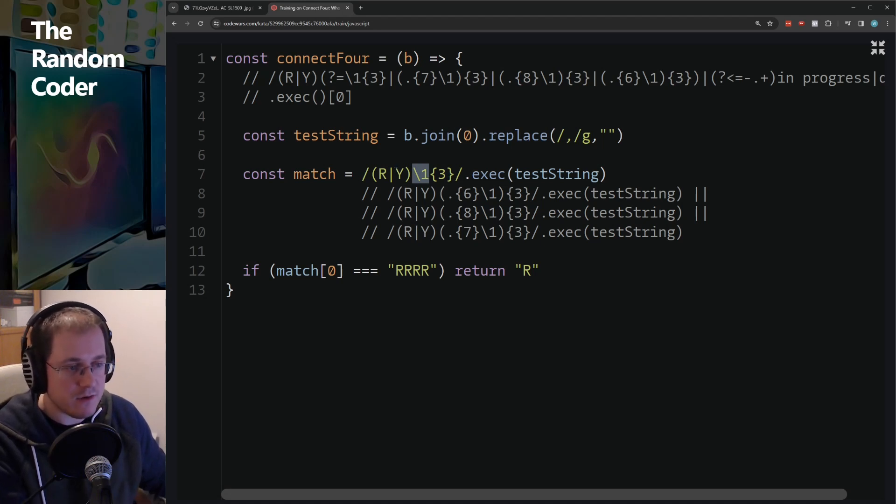
Highlight the captured R, the match[0] expression and the 'RRRR' comparison in the draft code.
left_click(380, 173)
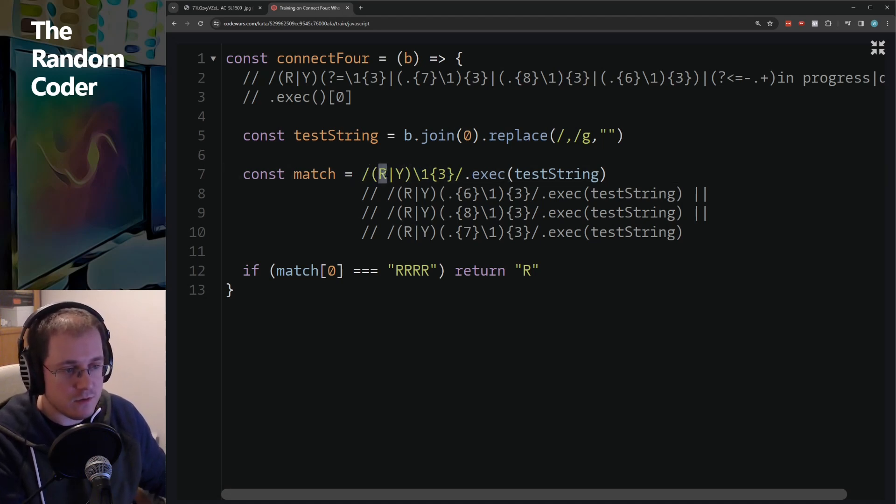
double_click(411, 270)
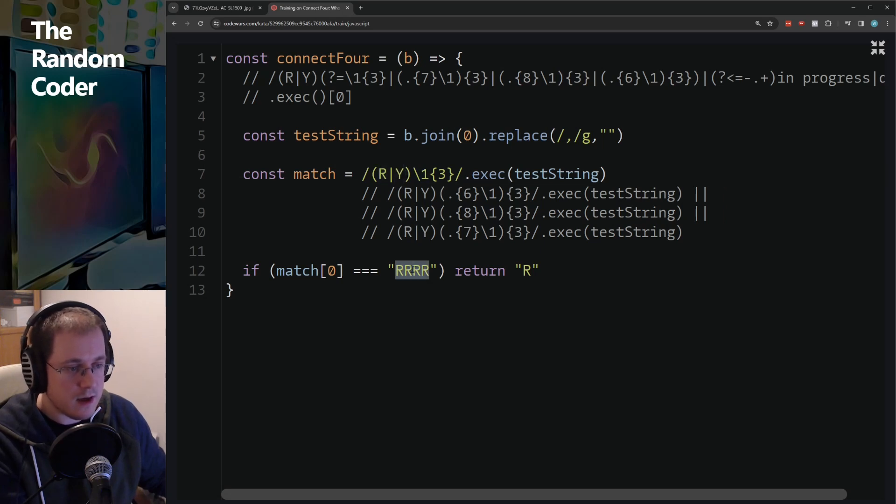
double_click(313, 173)
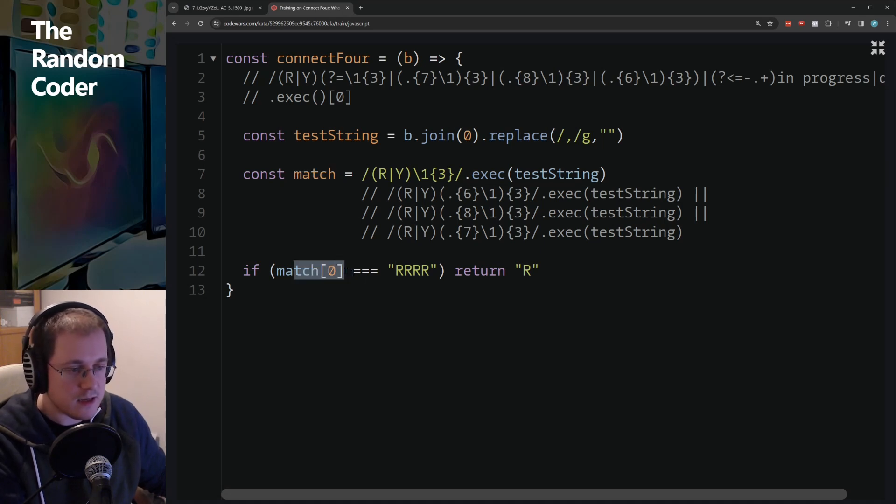
double_click(411, 270)
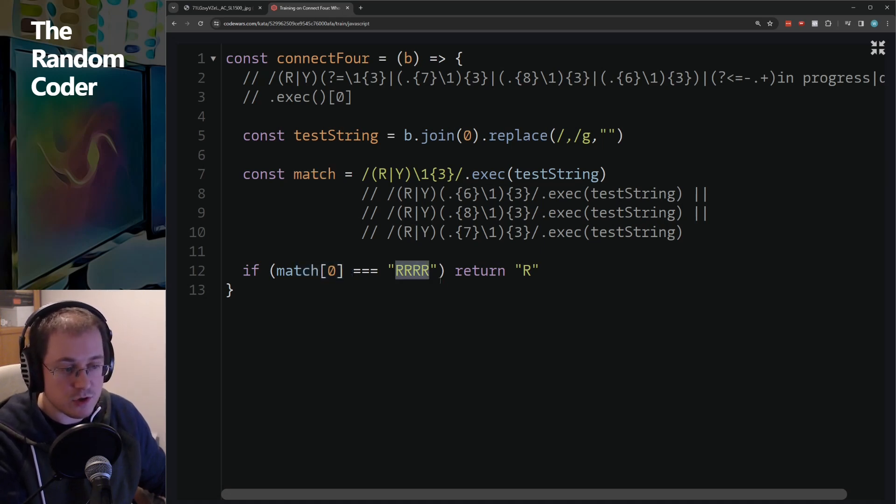
double_click(524, 270)
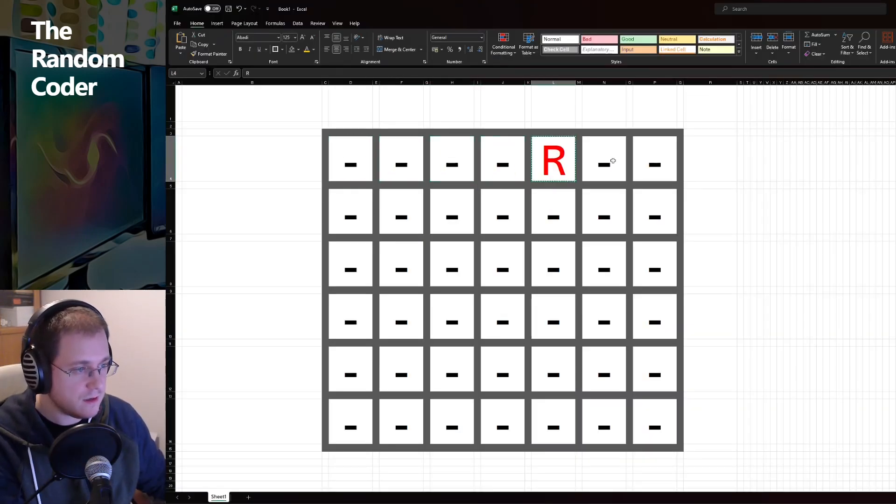
Paste R into the last three top-row squares and the first second-row square.
key("ctrl+v")
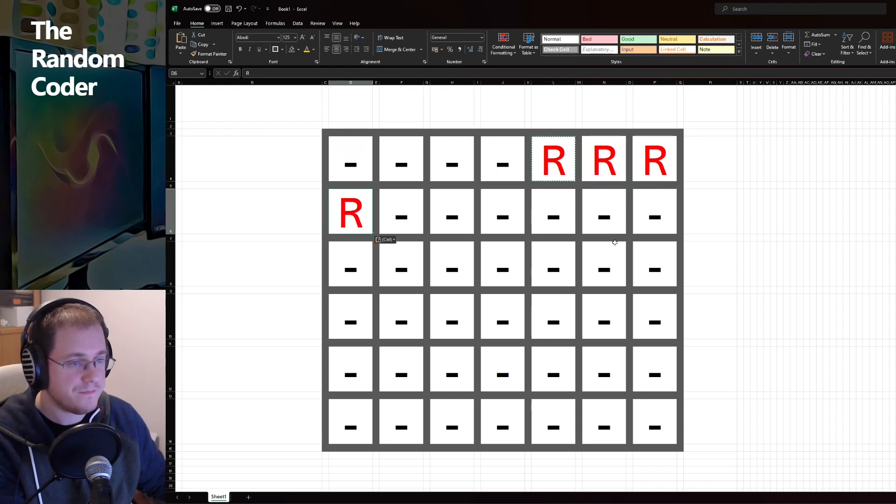
left_click(710, 237)
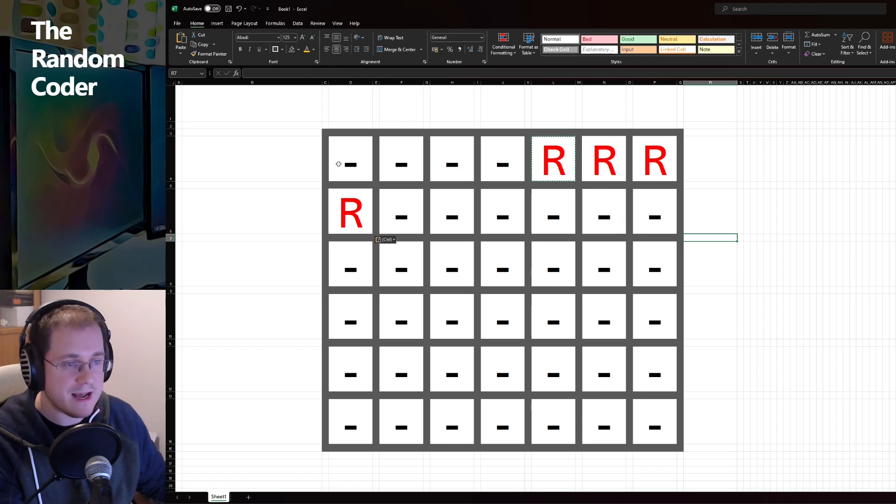
mouse_move(553, 268)
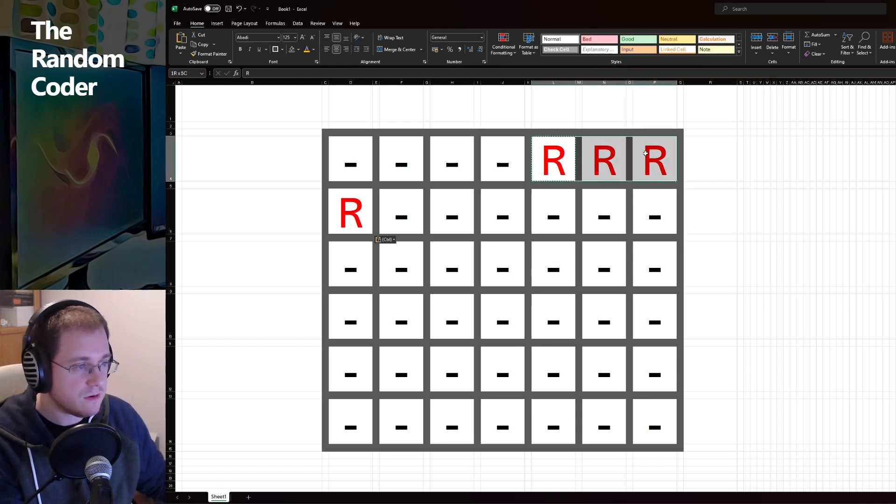
left_click(350, 213)
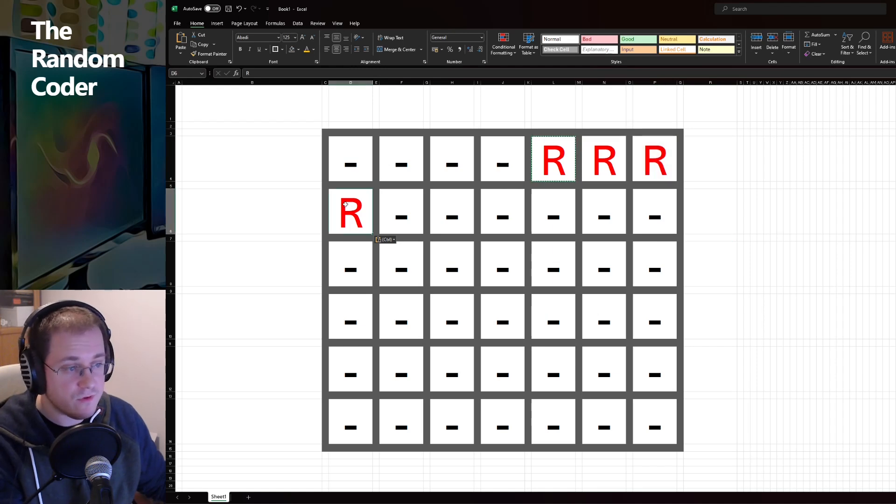
mouse_move(553, 158)
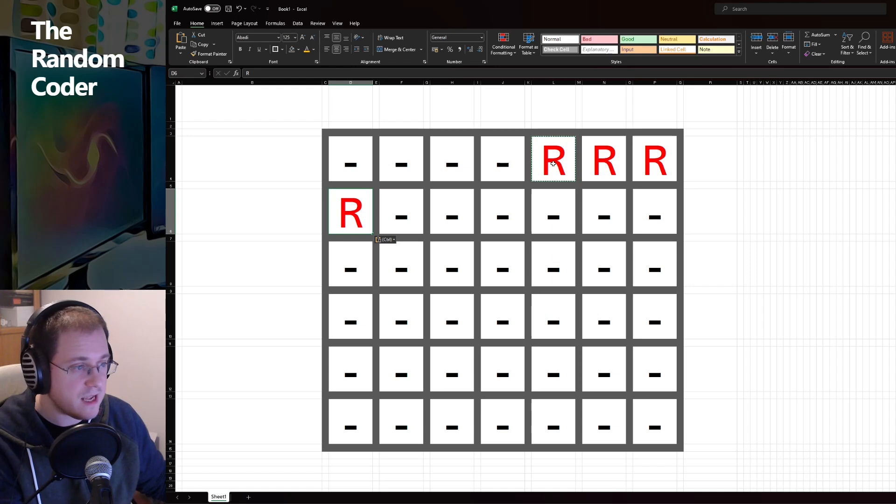
mouse_move(430, 178)
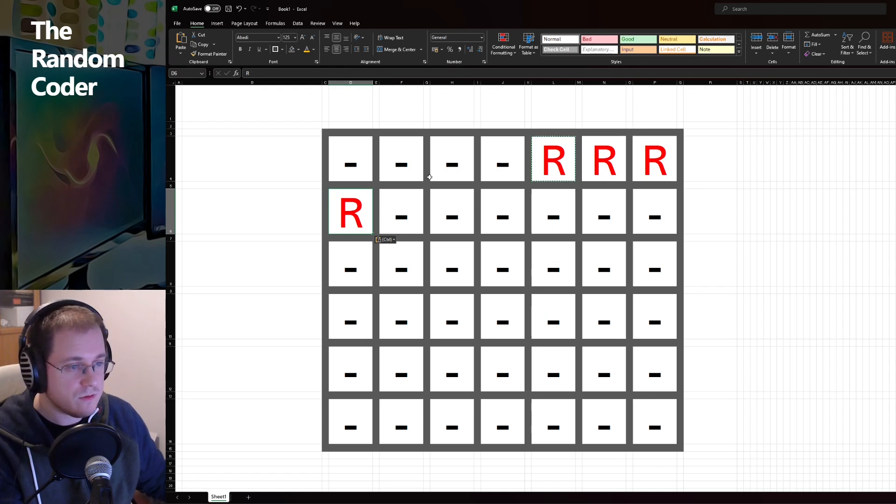
mouse_move(714, 218)
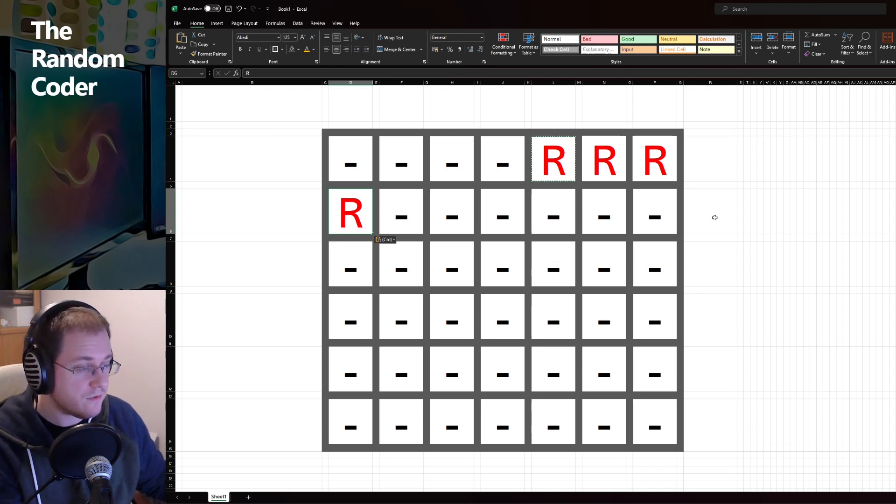
Enter O in the cell right of the top row and extend it beside all six rows.
left_click(708, 158)
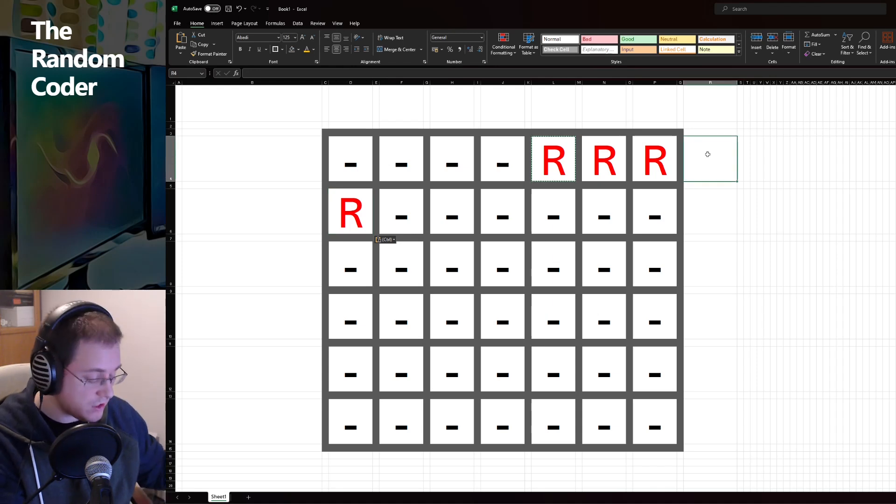
type("O")
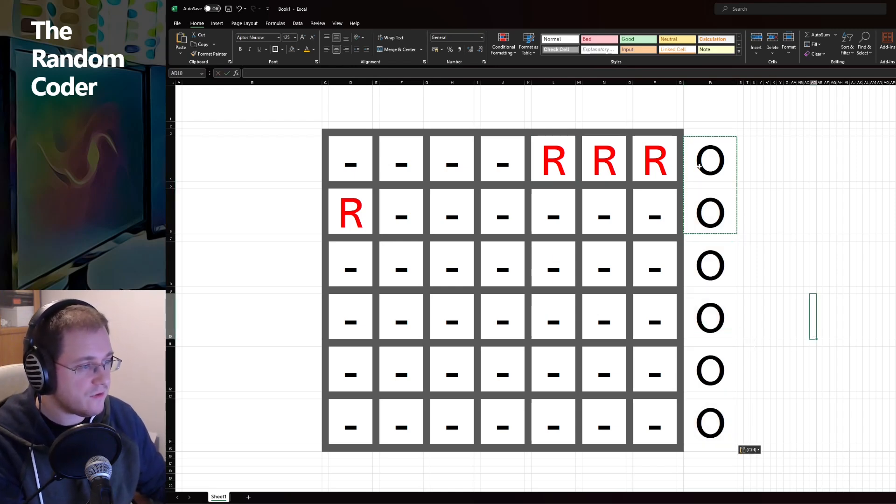
left_click(710, 160)
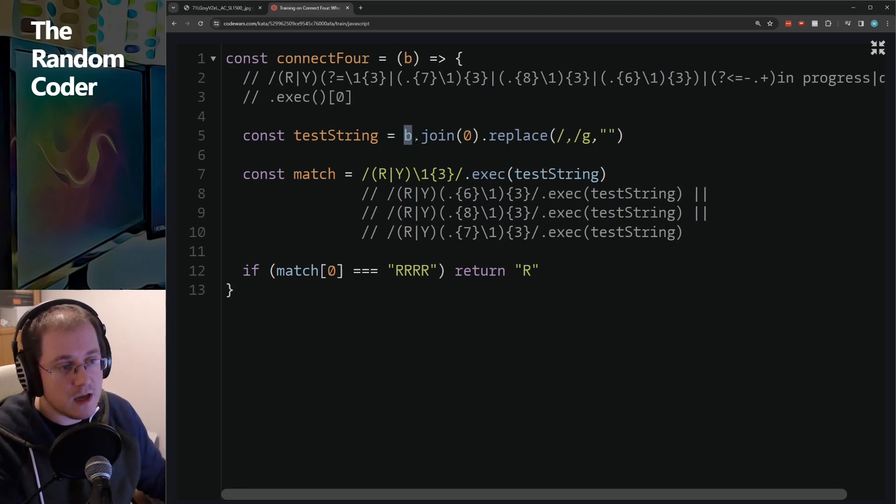
Add the /* */ comment with flat and nested array join examples on blank line 6.
left_click(229, 155)
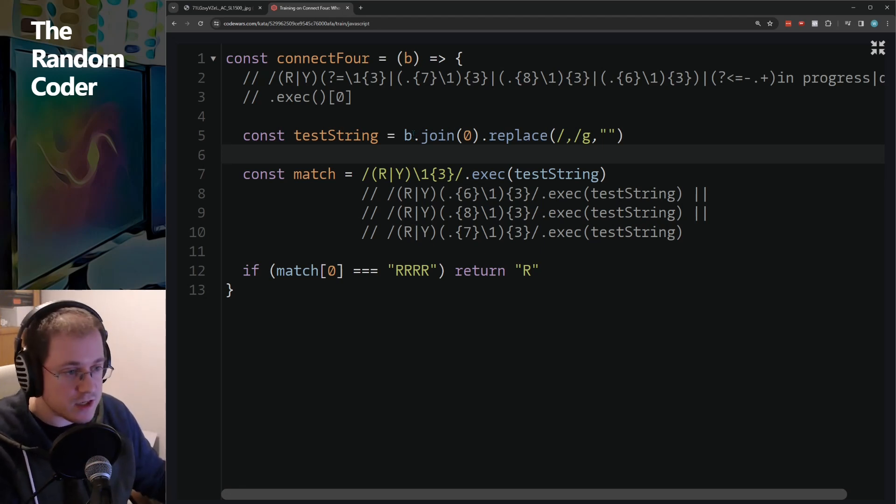
left_click(227, 155)
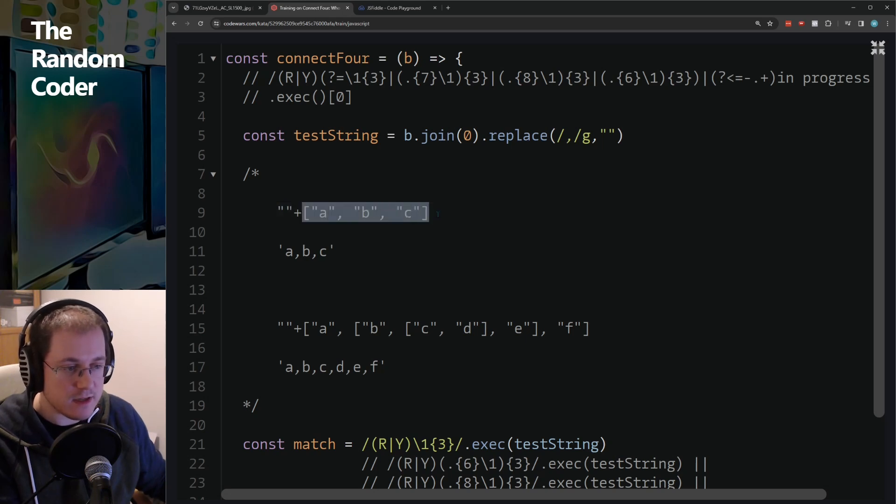
Highlight the 'a,b,c' result, the nested array example and the flattened 'a,b,c,d,e,f' string.
left_click(337, 251)
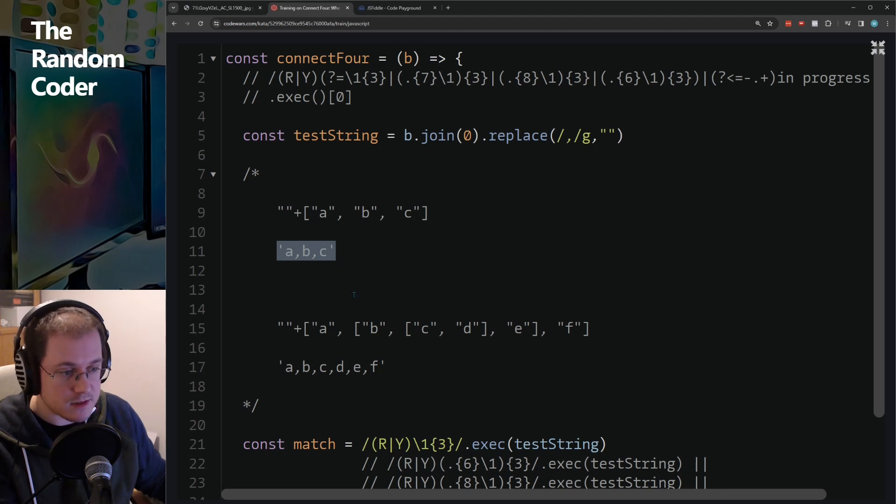
left_click(600, 329)
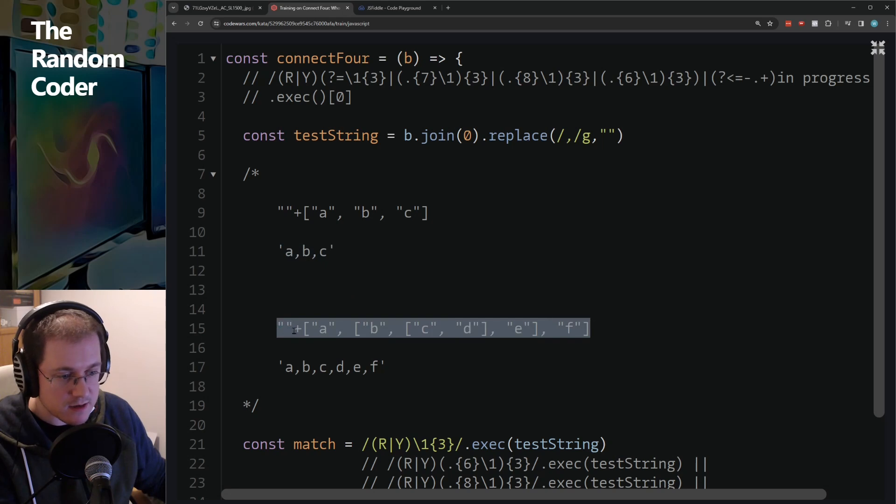
left_click(277, 347)
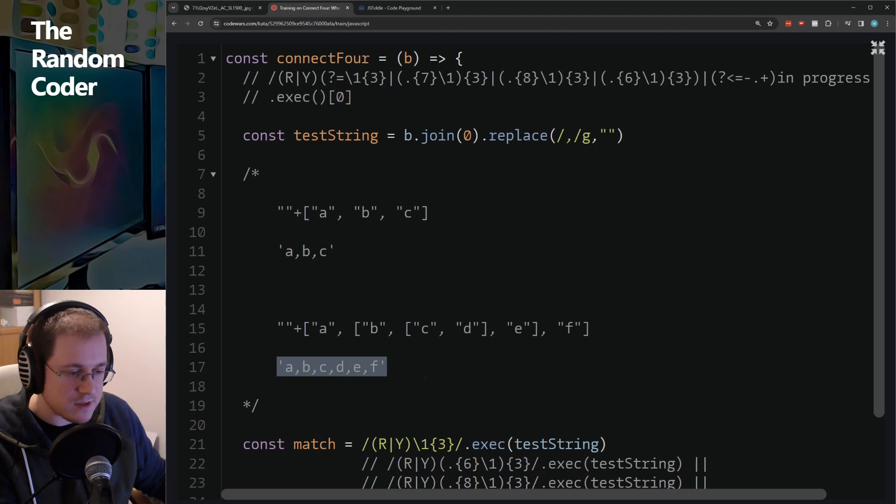
left_click(448, 386)
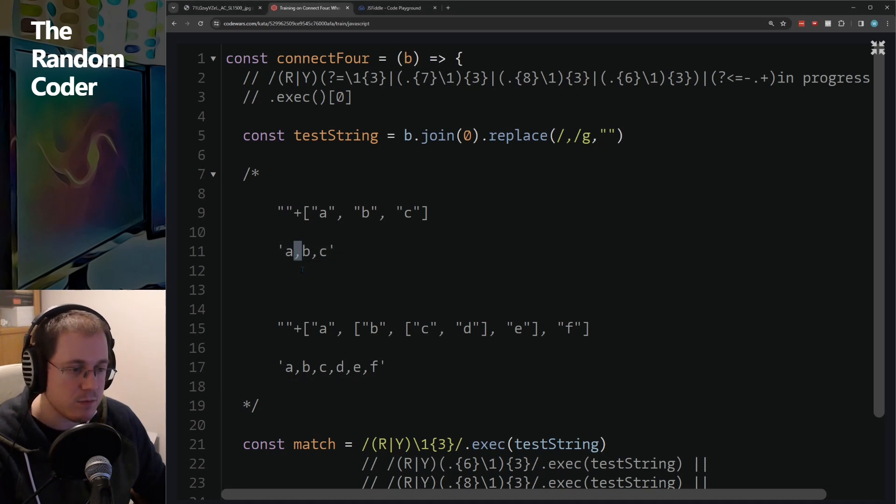
mouse_move(419, 257)
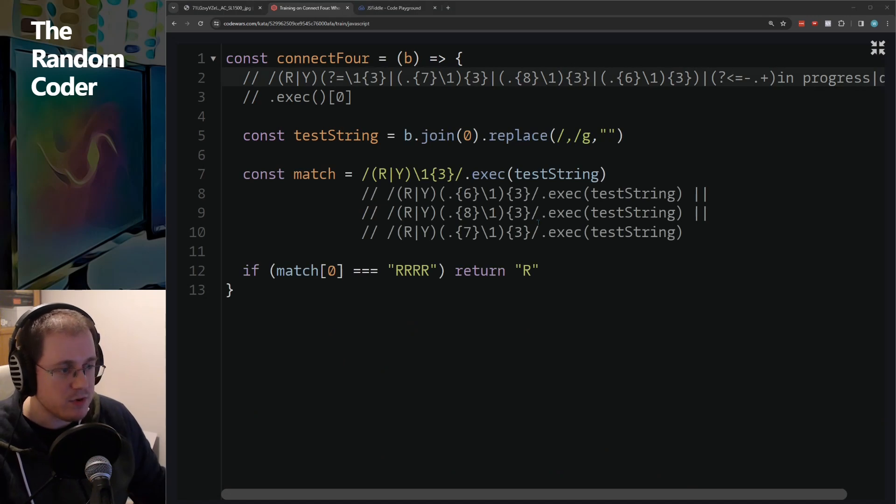
Select the 'RRRR' string and returned R, then mark the regex spot for the lookahead.
left_click(540, 270)
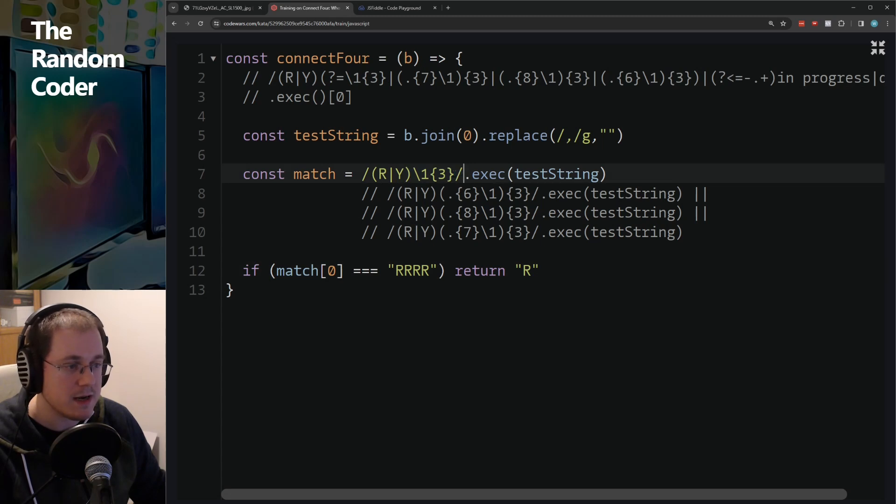
double_click(411, 271)
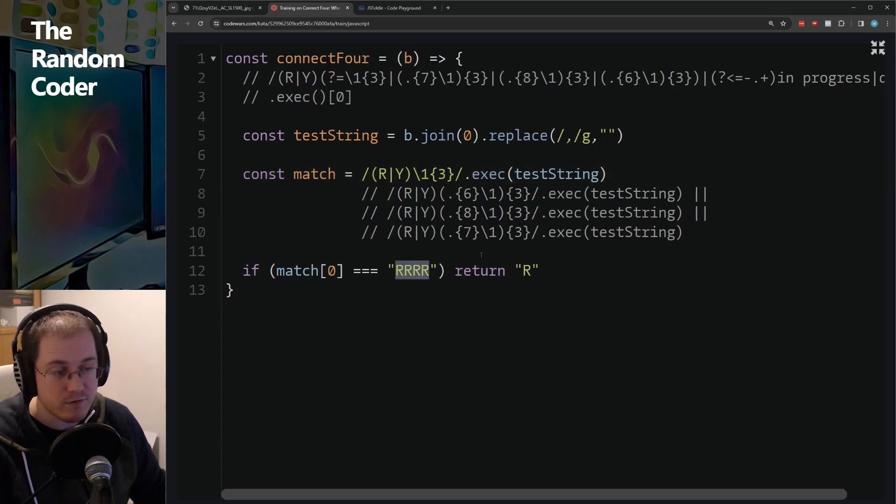
left_click(540, 270)
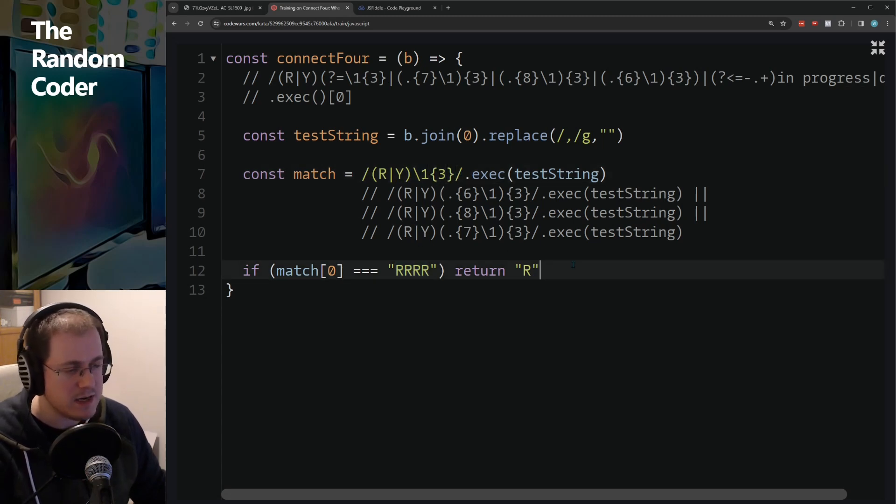
double_click(524, 271)
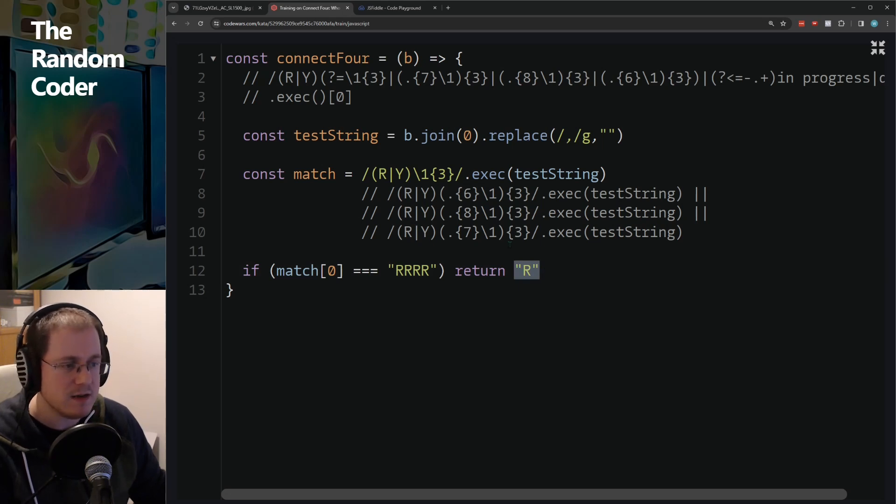
double_click(411, 270)
type("(?-")
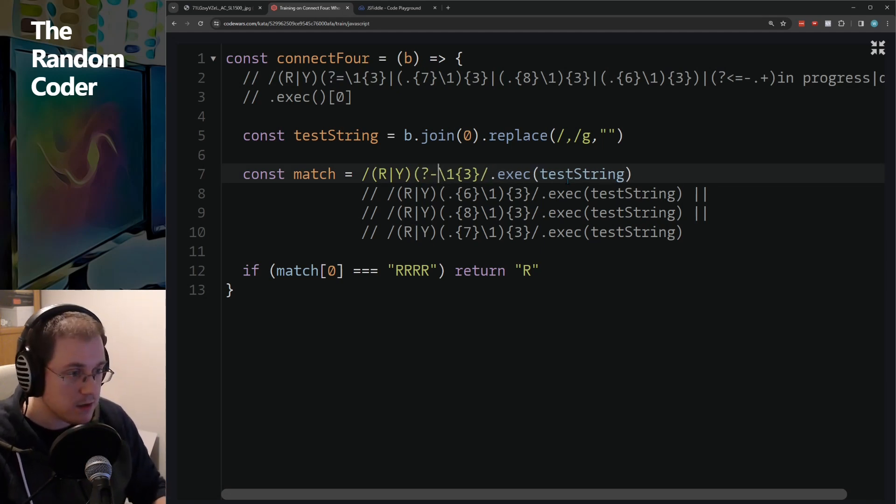
Complete the lookahead as (?=\1{3}) and replace match[0] in the check line with return.
type("=")
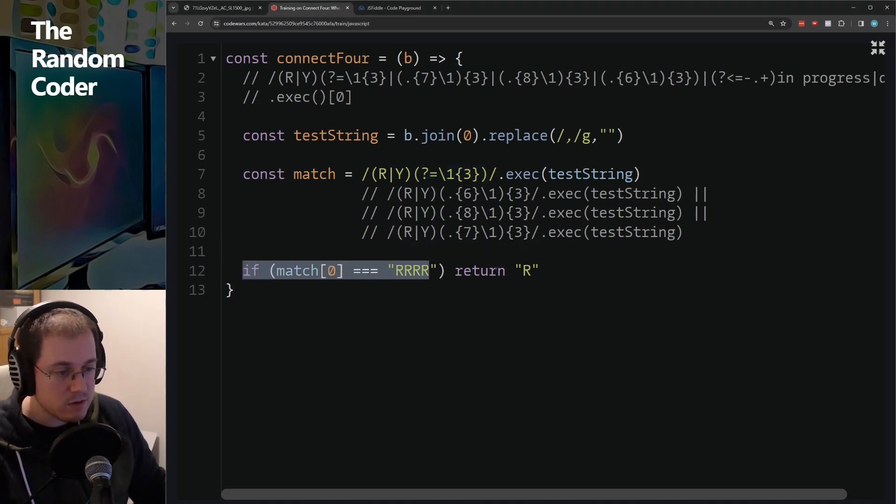
double_click(297, 270)
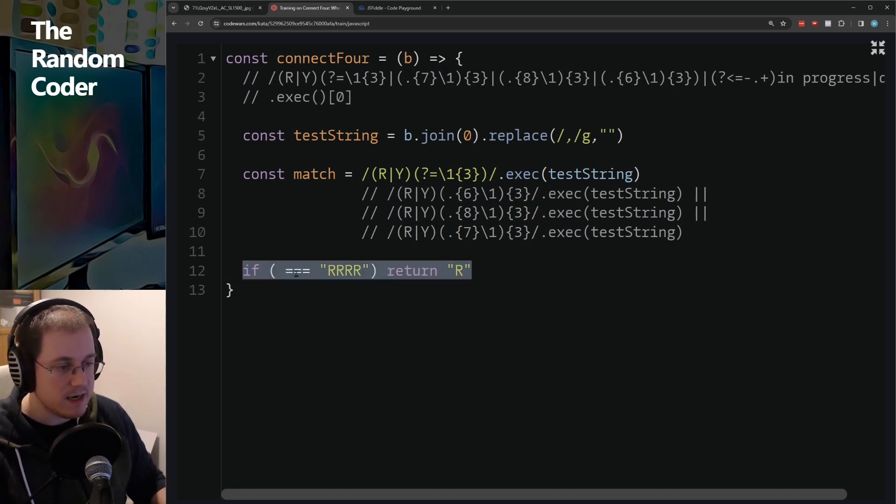
type("return")
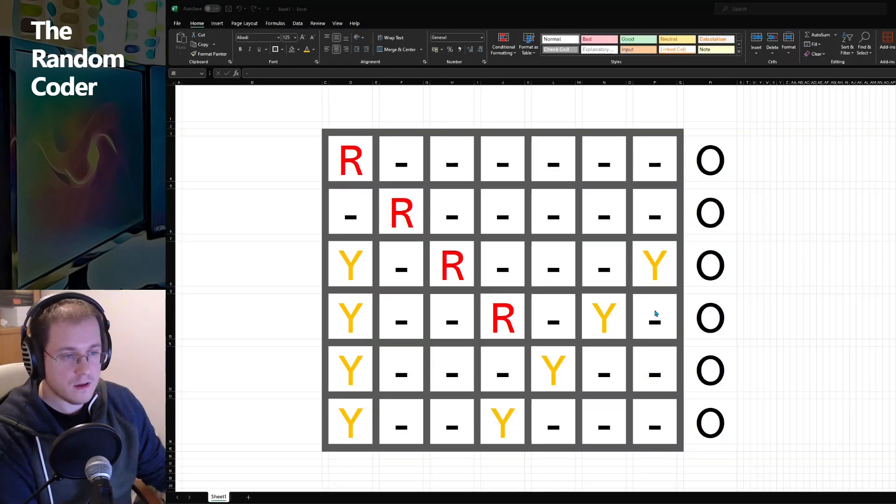
mouse_move(585, 322)
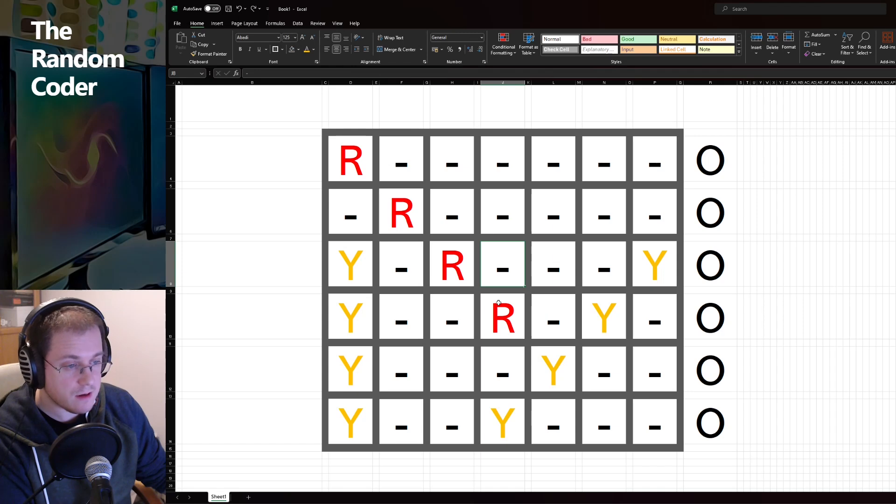
left_click(451, 264)
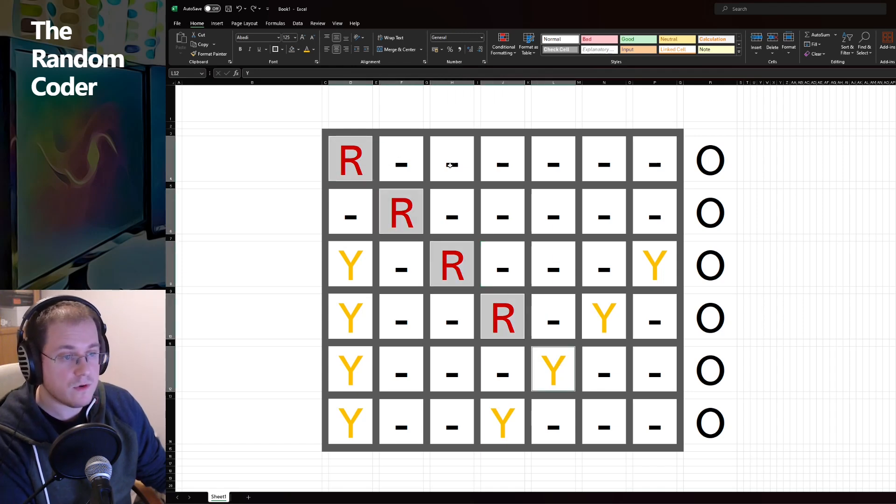
mouse_move(409, 158)
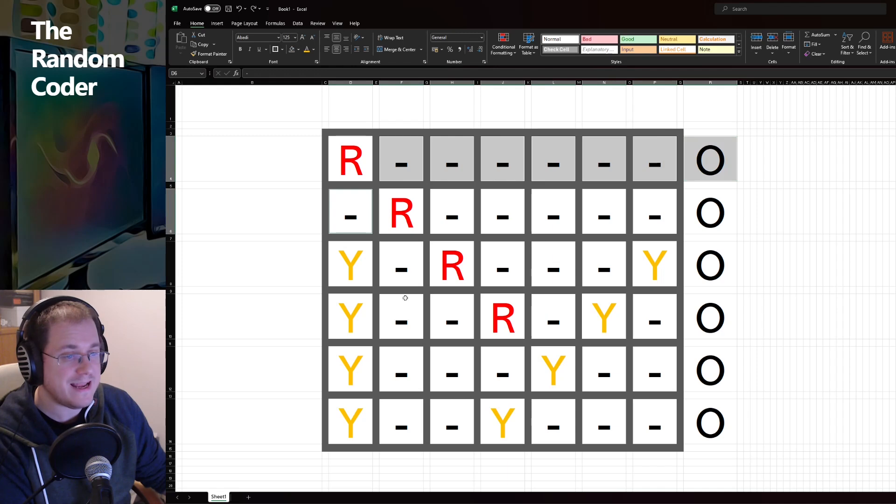
left_click(401, 212)
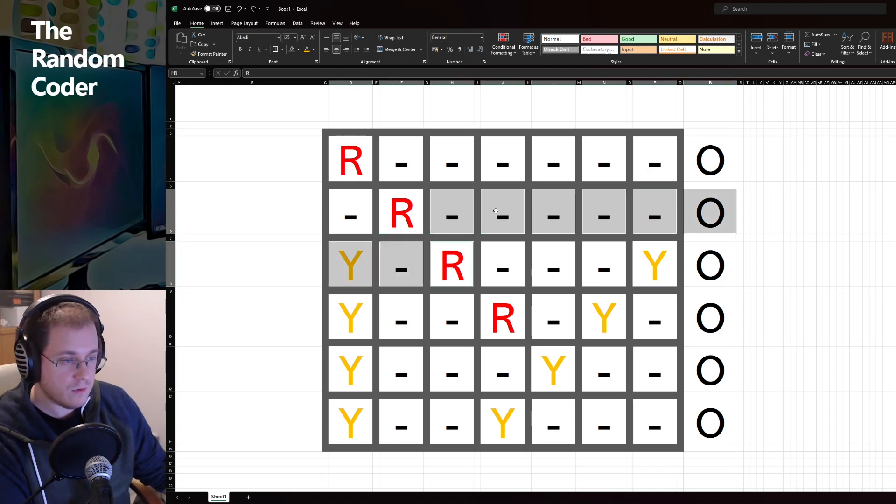
mouse_move(451, 265)
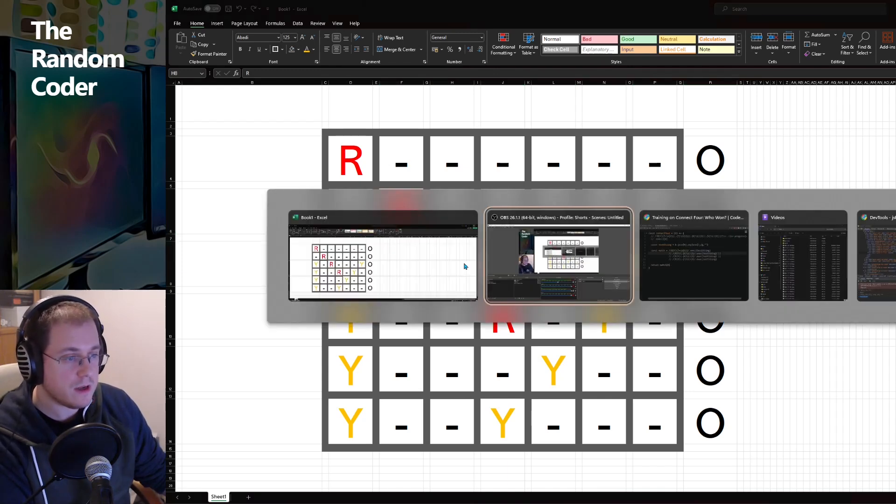
left_click(692, 255)
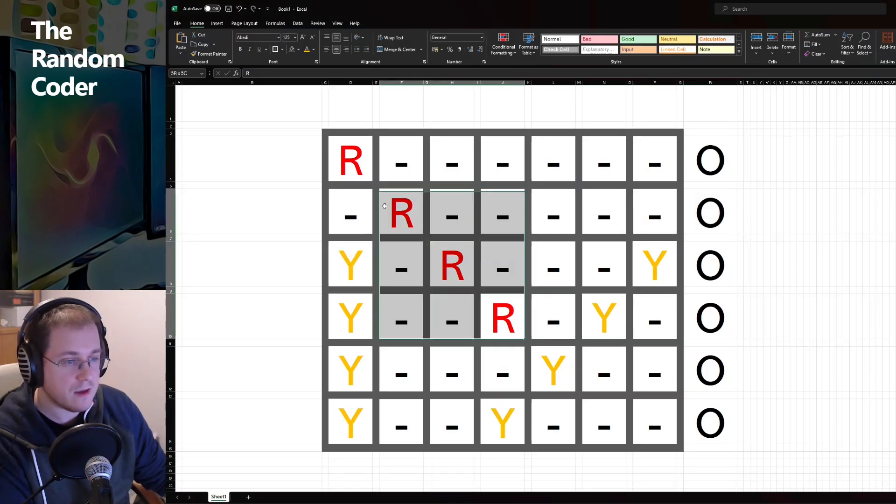
left_click(654, 264)
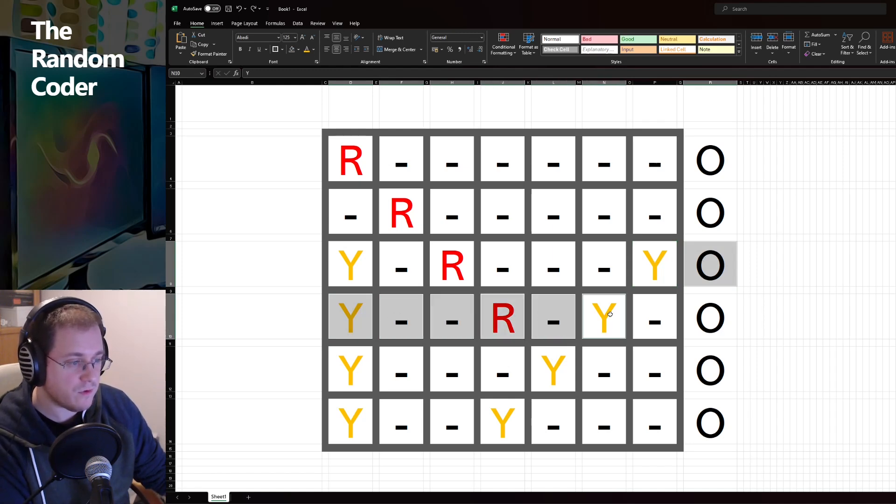
mouse_move(654, 271)
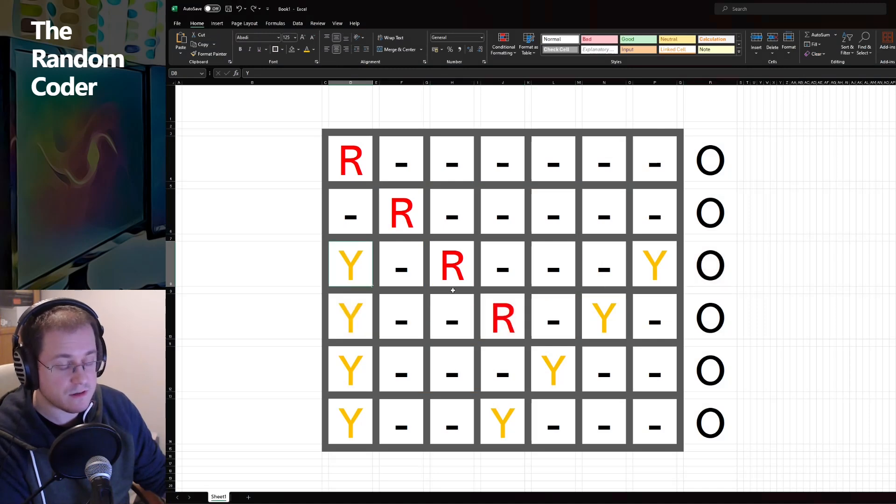
Clear the board highlighting and return to the four-regex connectFour code returning match[0].
left_click(400, 264)
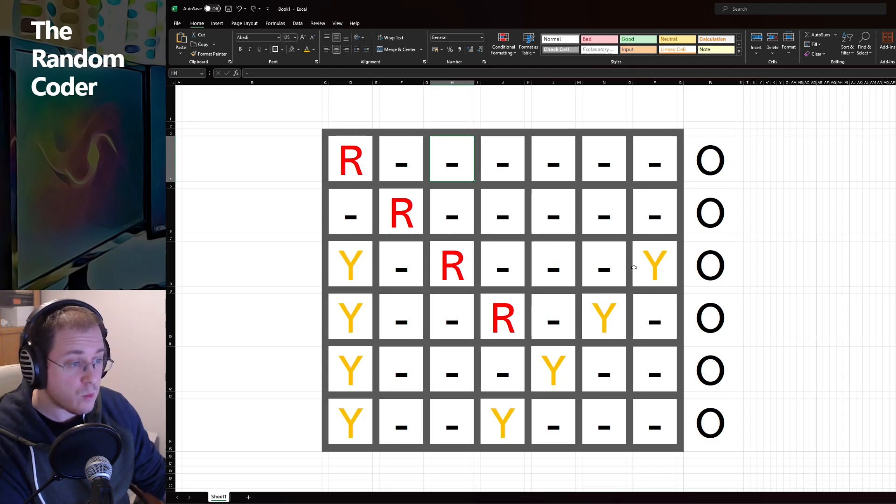
mouse_move(708, 426)
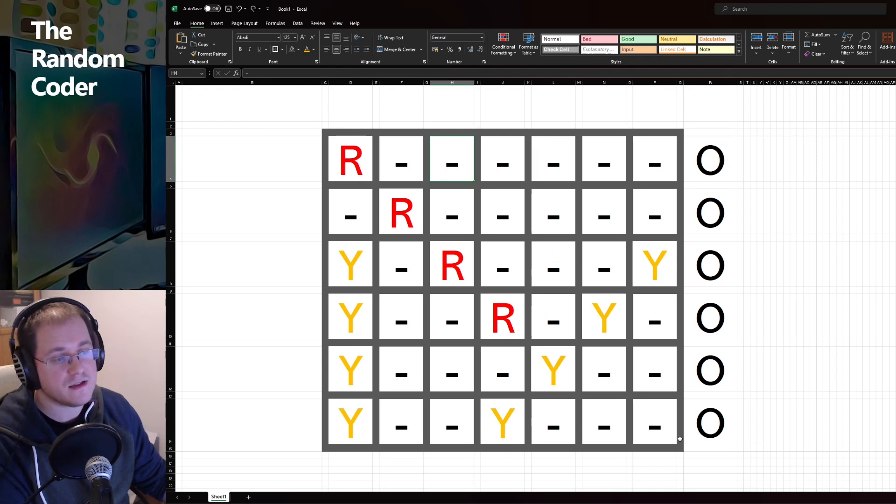
left_click(553, 264)
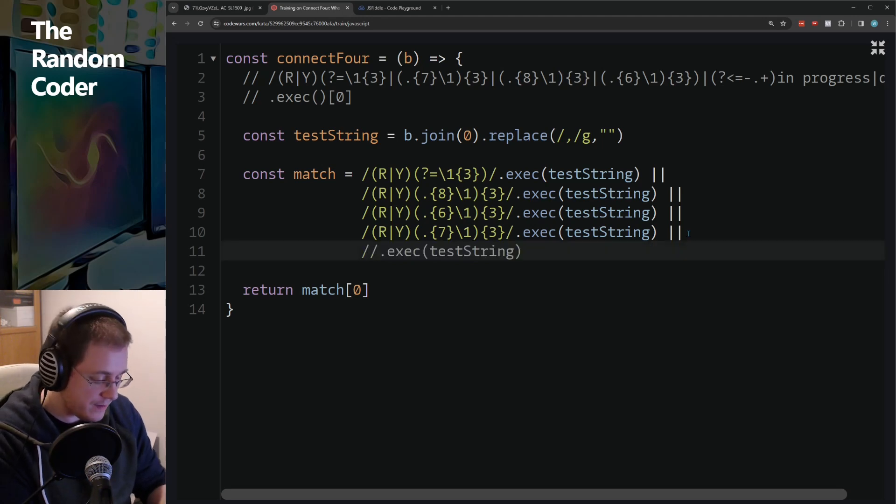
Type the pattern $( ) with the lookbehind (?<=-.+) inside it on line 11.
type("$")
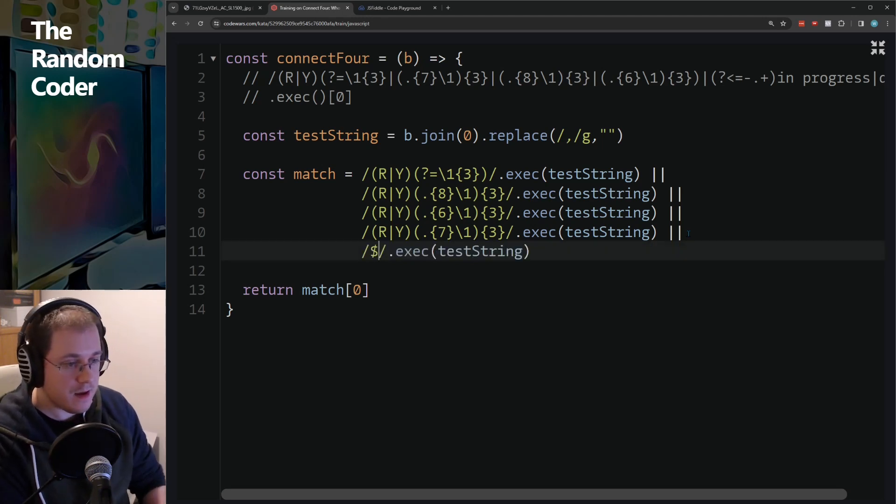
type("()")
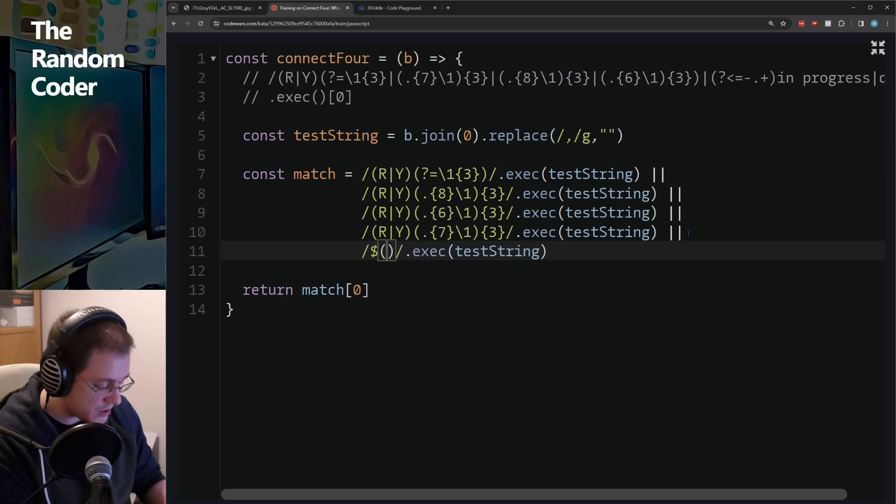
type("?")
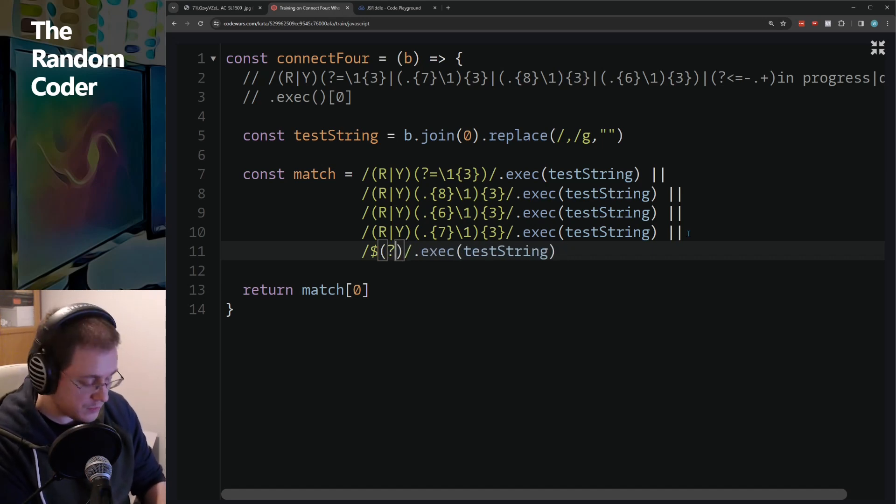
type("<=")
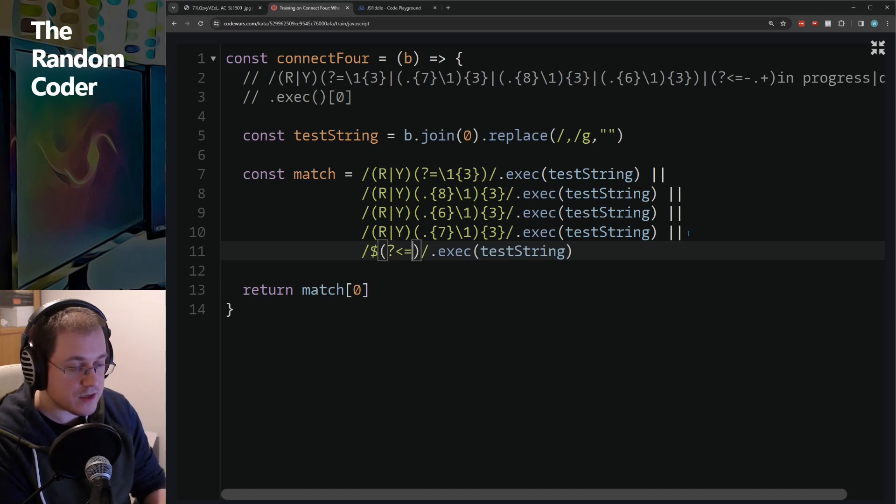
type("-")
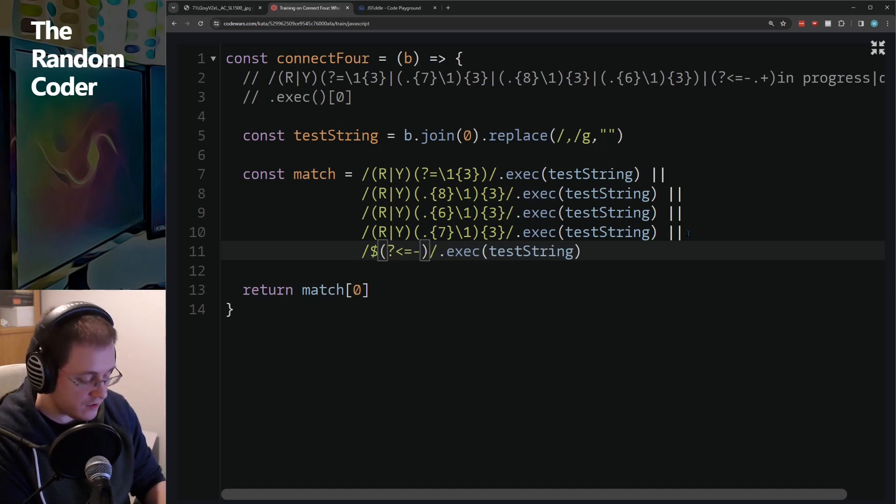
type(".+")
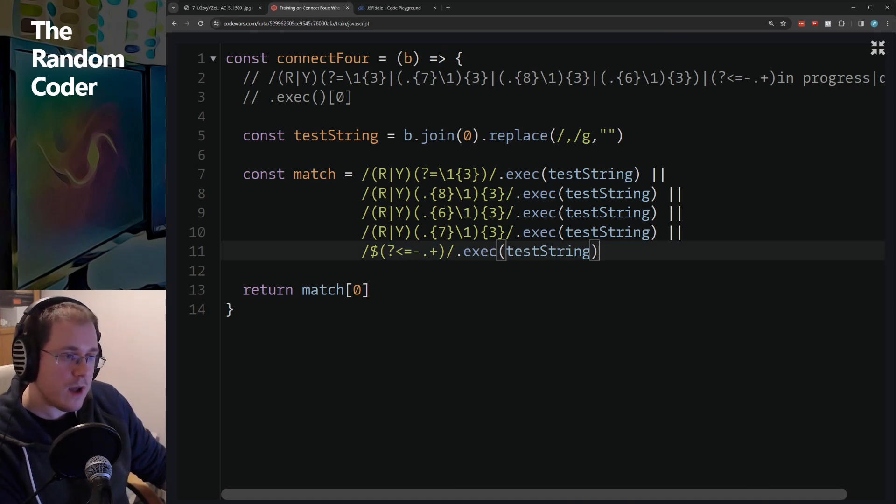
Append +"in progressdraw" to the test string and select the $ anchor on line 11.
double_click(391, 174)
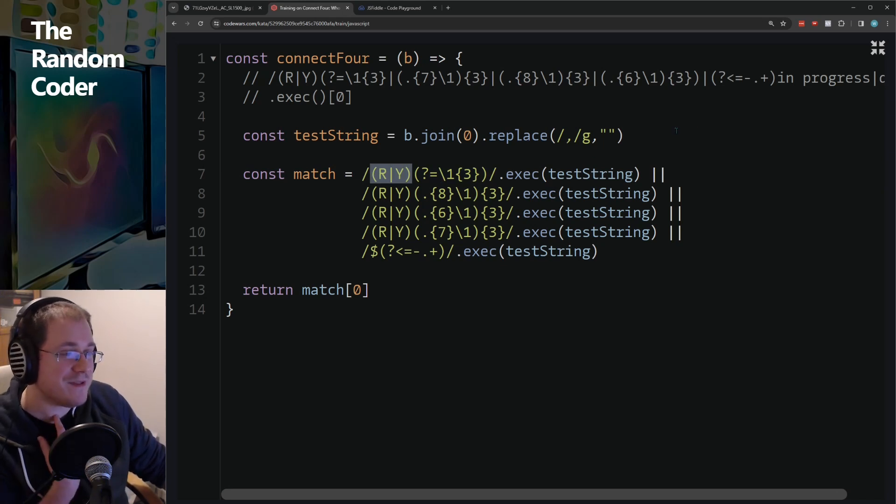
type("+")
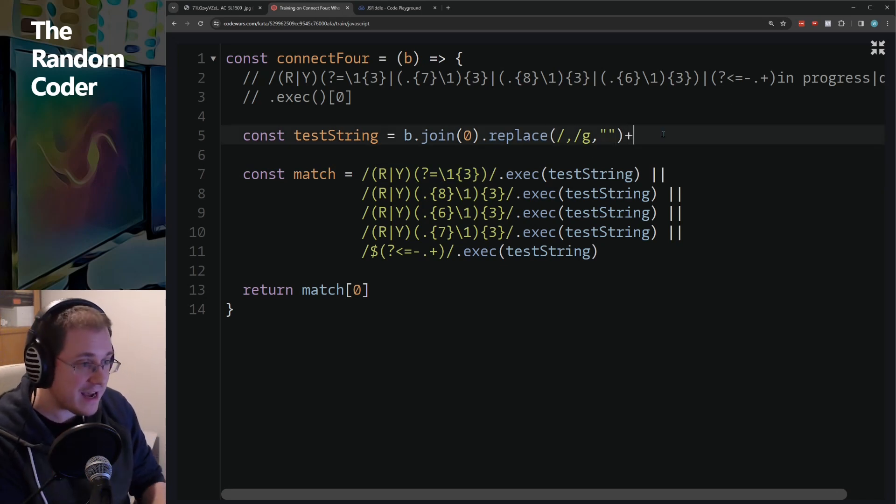
type("\"\"")
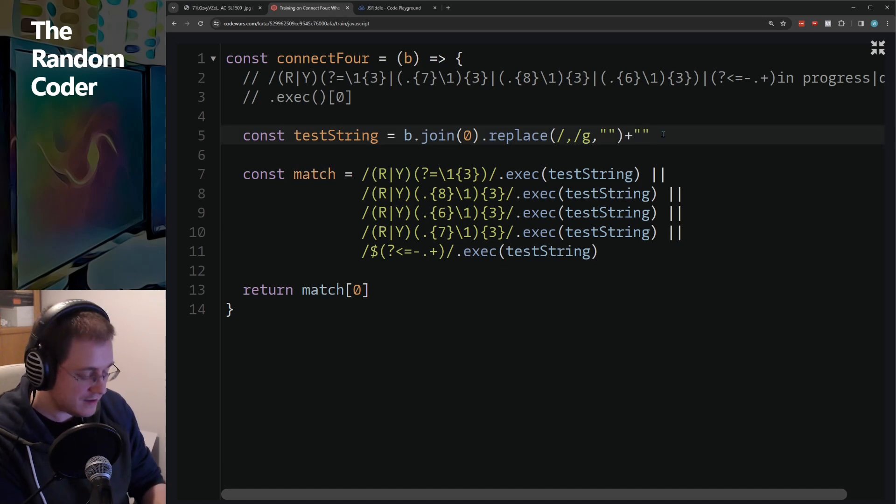
type("in progress")
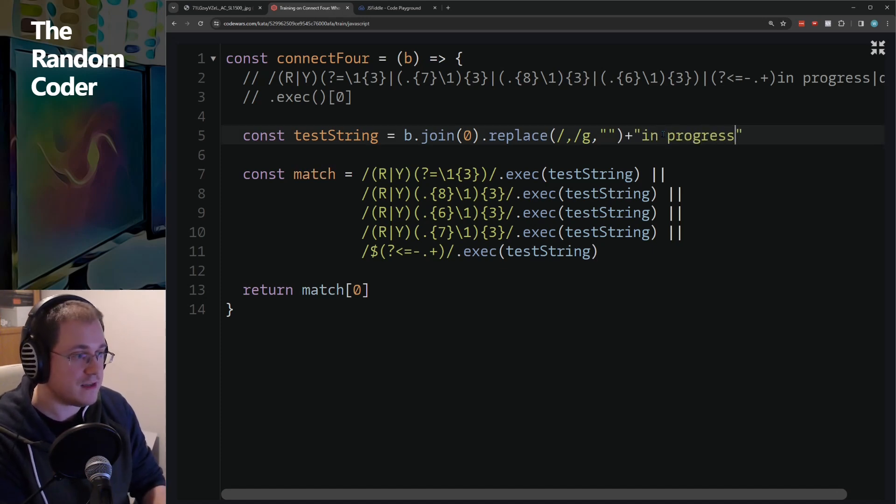
type("draw")
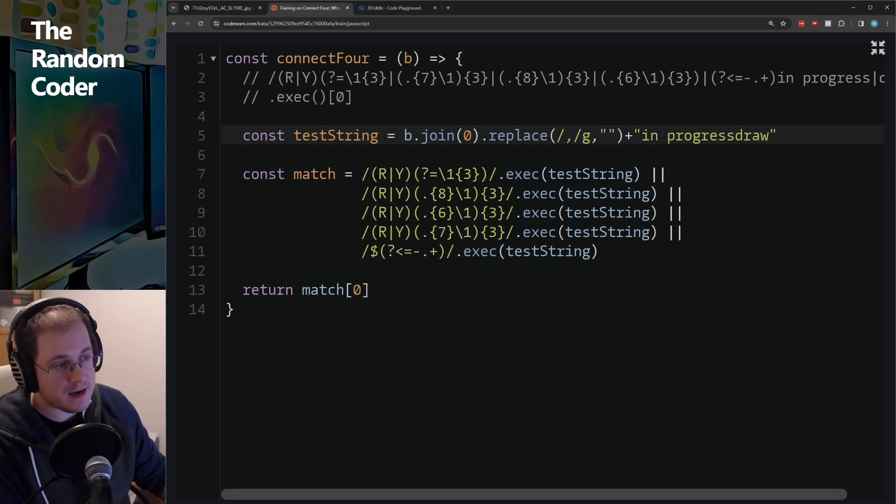
double_click(702, 135)
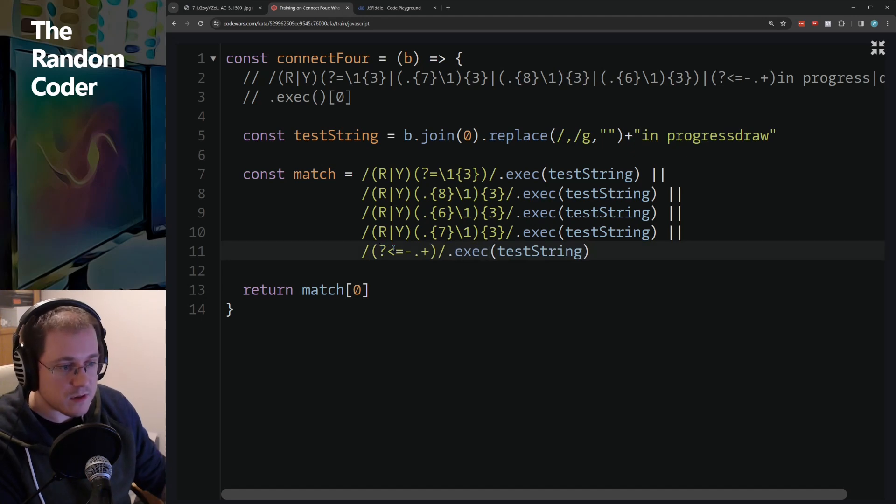
Add 'in progress' after the (?<=-.+) lookbehind and restore the kata instructions view.
type("in progress")
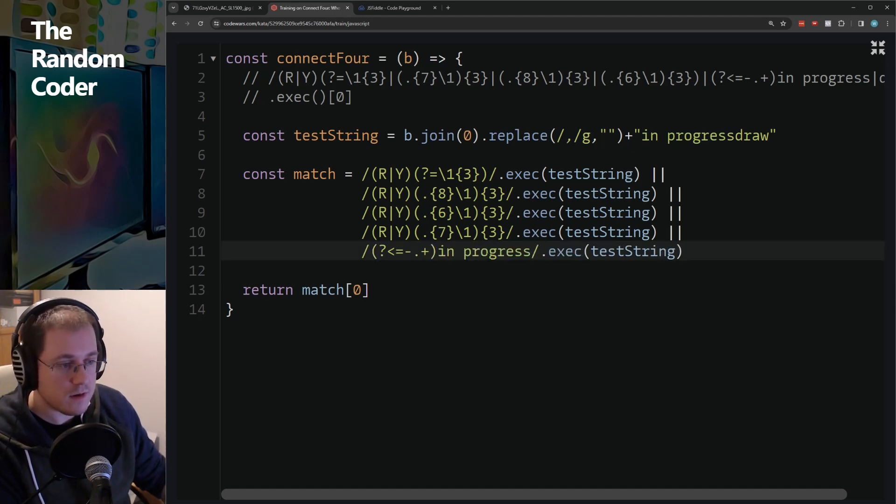
left_click(532, 252)
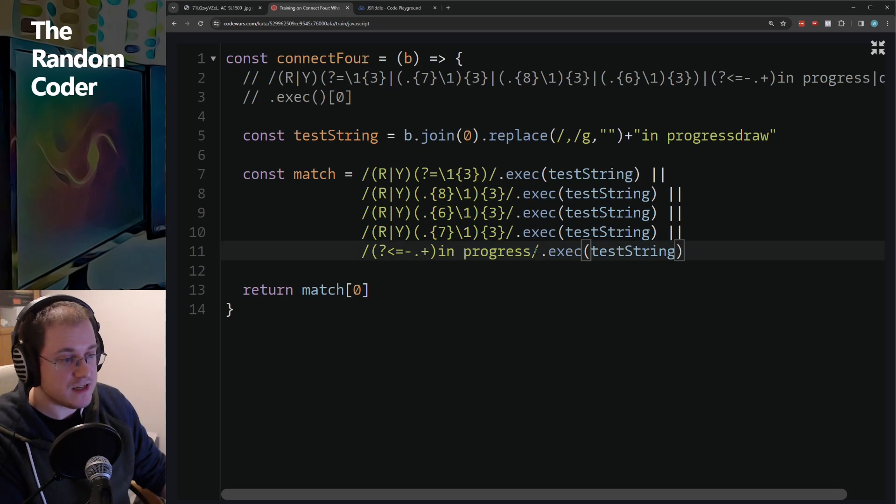
double_click(484, 252)
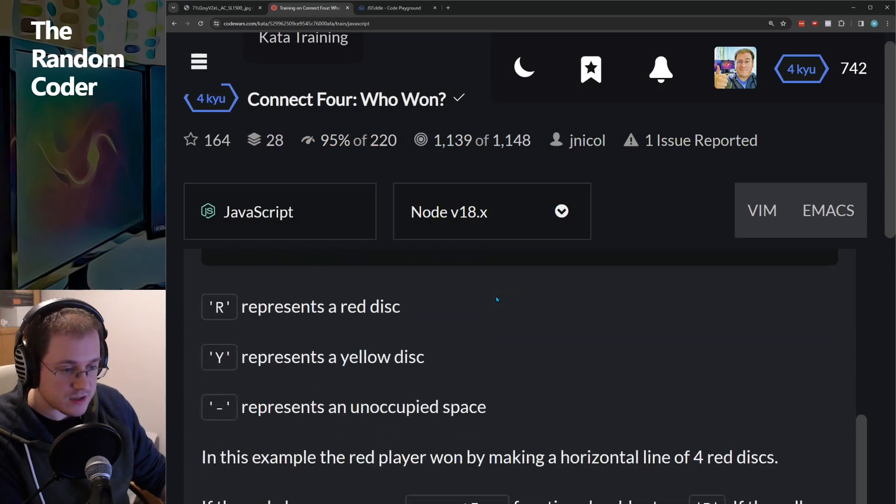
Check the instructions for the exact 'in progress' return value, then scroll back up.
scroll("down", 3)
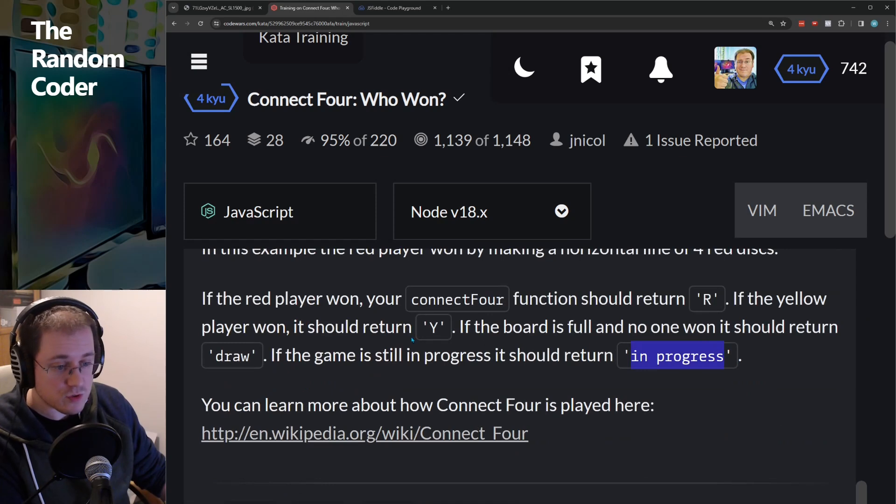
double_click(231, 355)
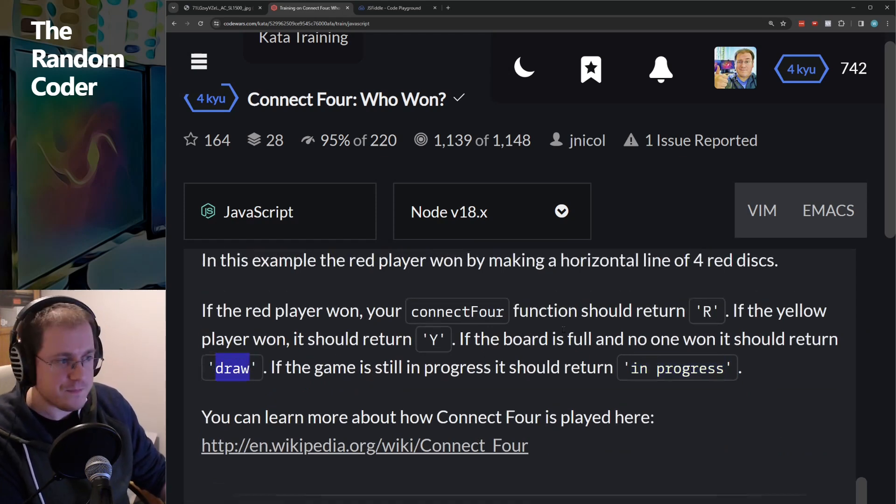
scroll("up", 3)
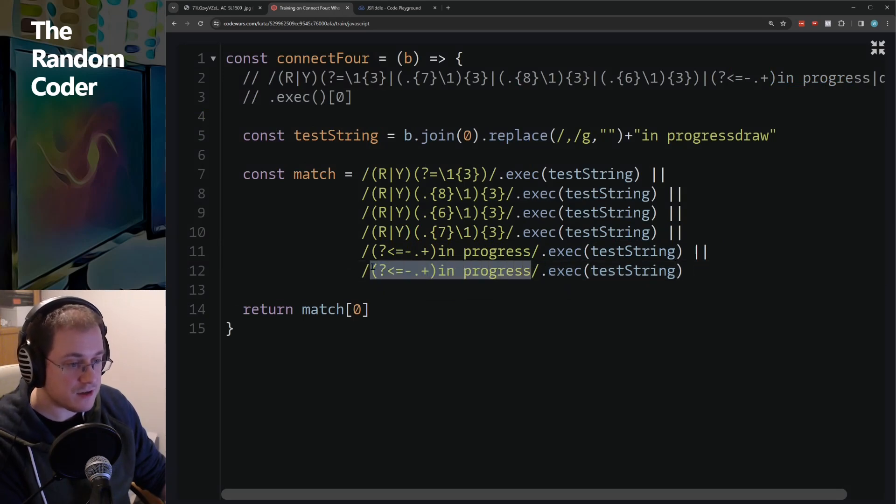
Change the copied final pattern to 'draw' and return to the full kata workspace.
type("draw")
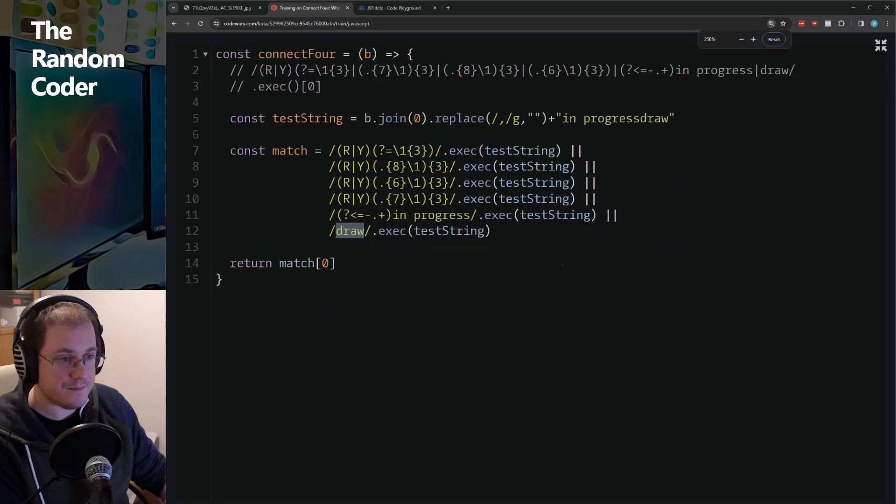
left_click(788, 56)
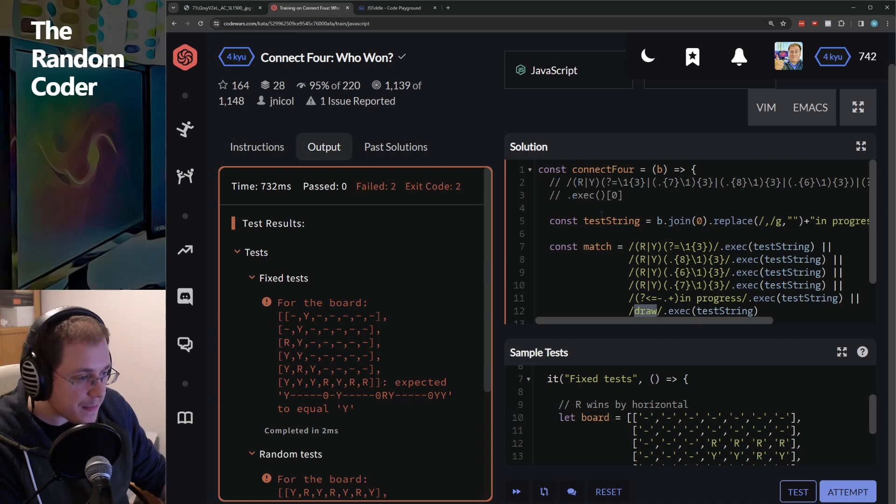
Run the sample tests on the lookahead version of the vertical and diagonal checks.
scroll("down", 3)
type("?=")
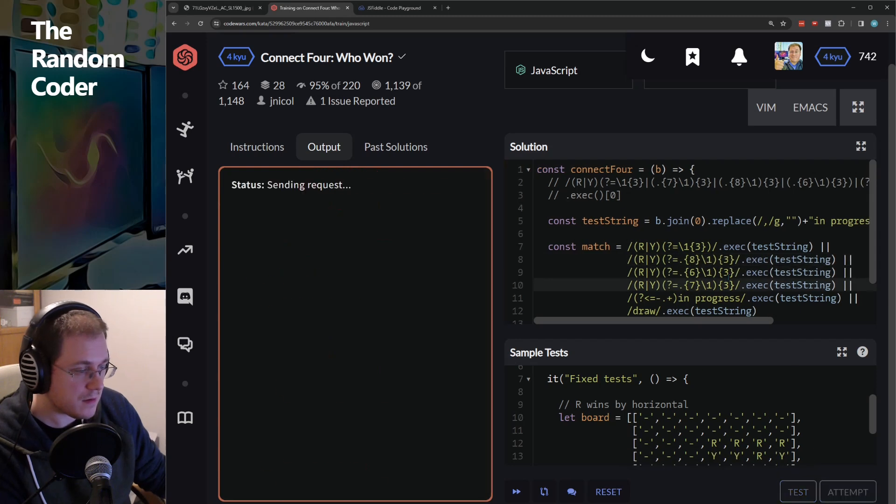
left_click(797, 491)
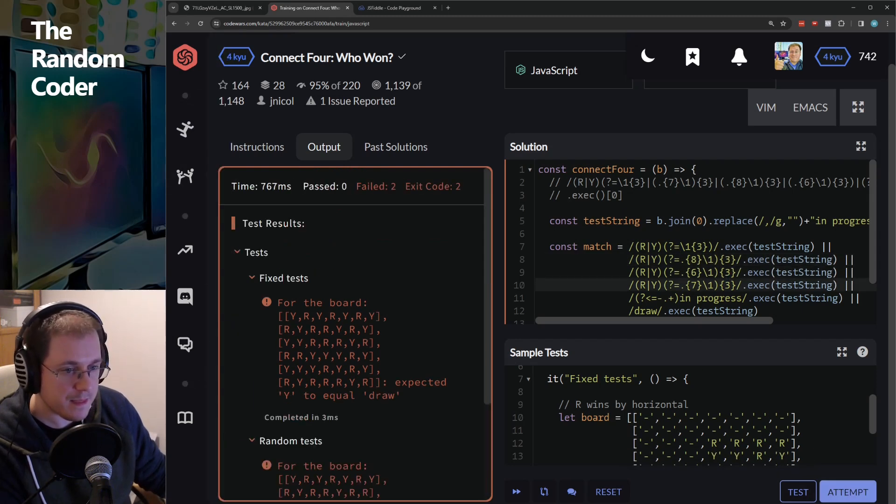
left_click(797, 491)
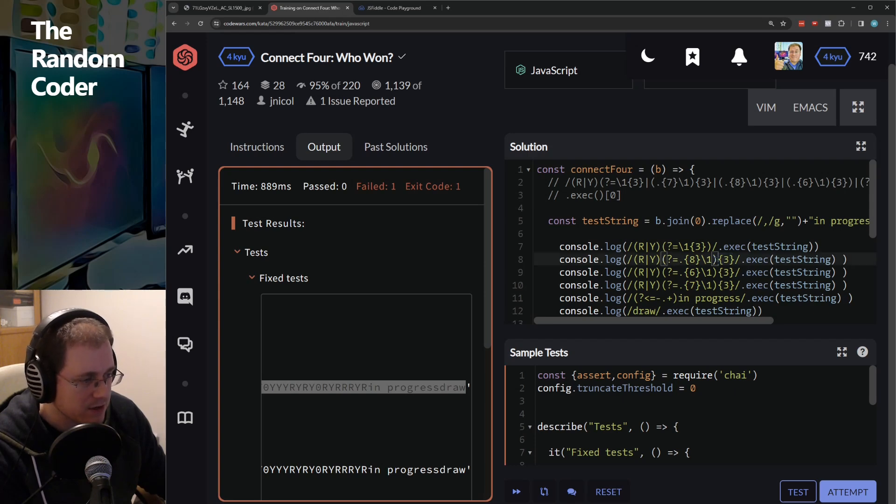
Run the tests with debug logs, then again with the restored match chain.
double_click(693, 260)
type(")")
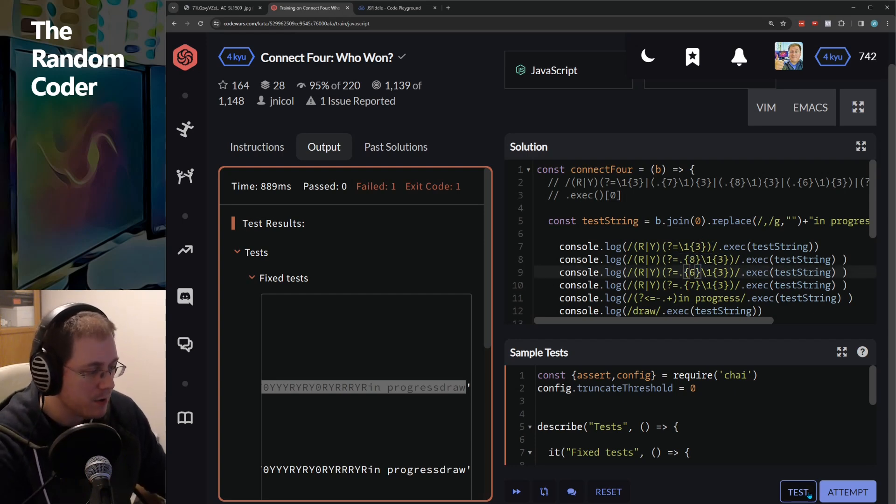
left_click(797, 491)
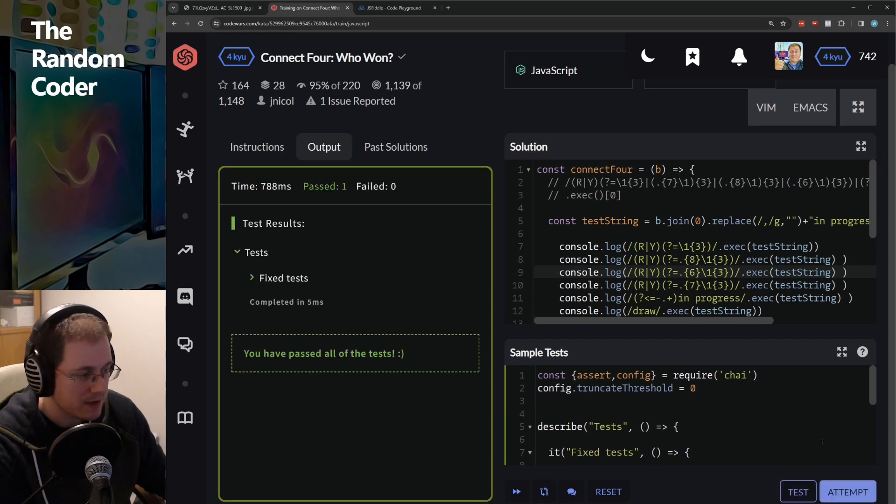
left_click(797, 491)
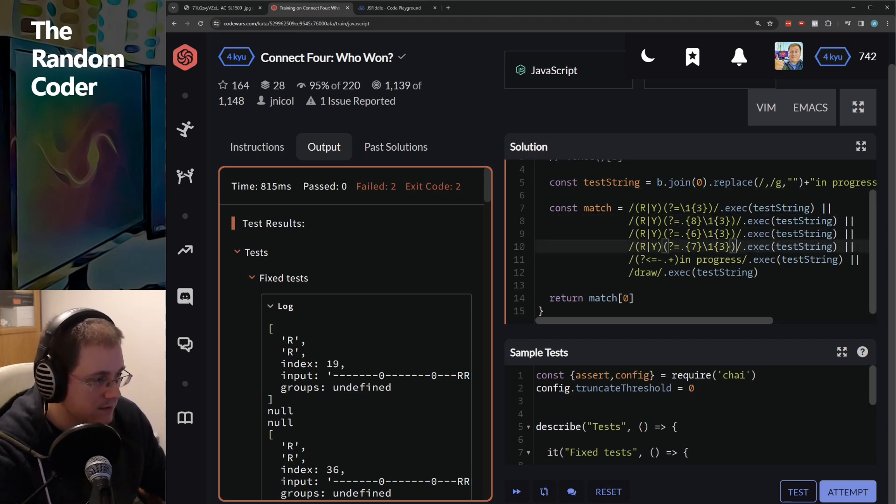
Run the tests on the single combined regex returning exec(...)[0].
left_click(797, 491)
type("/(R|Y)(?=\\1{3}|(.{7}\\1){3}|(.{8}\\1){3}|(.{6}\\1){3})|(?<=-.+)in progress|draw/")
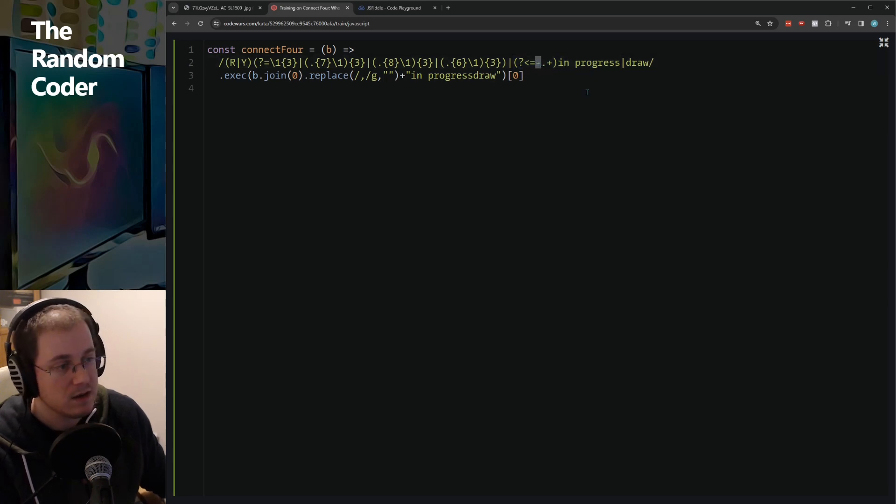
double_click(588, 62)
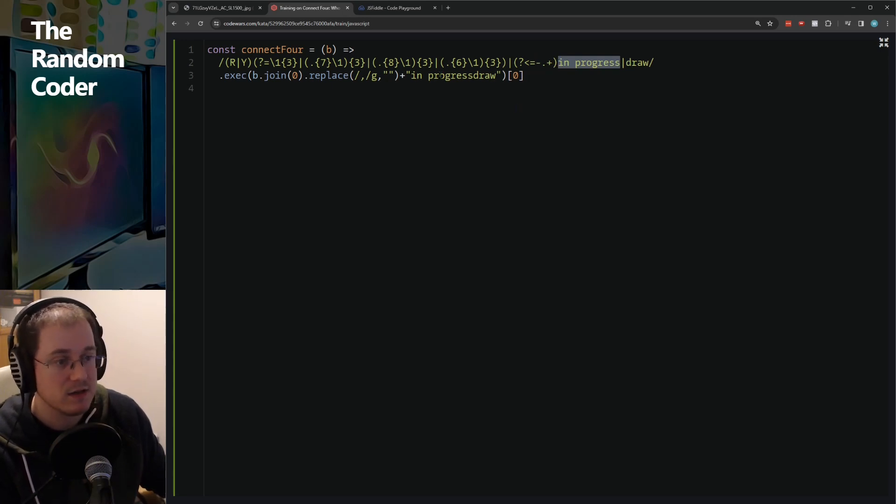
double_click(272, 50)
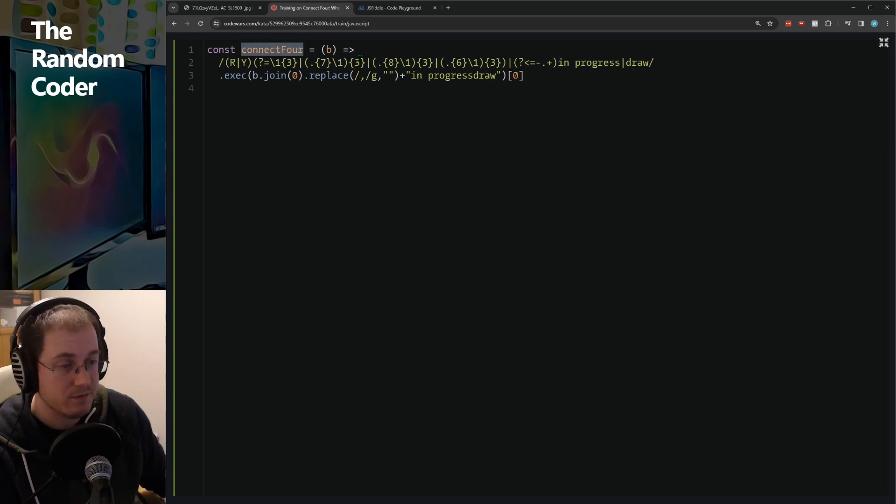